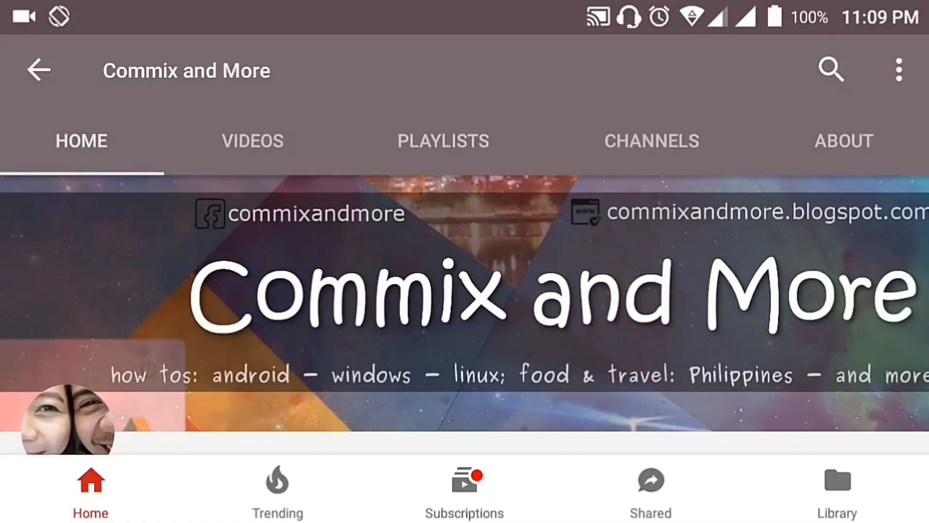
# Scroll to the Commix and More channel and tap SUBSCRIBE.
pyautogui.scroll(-3)
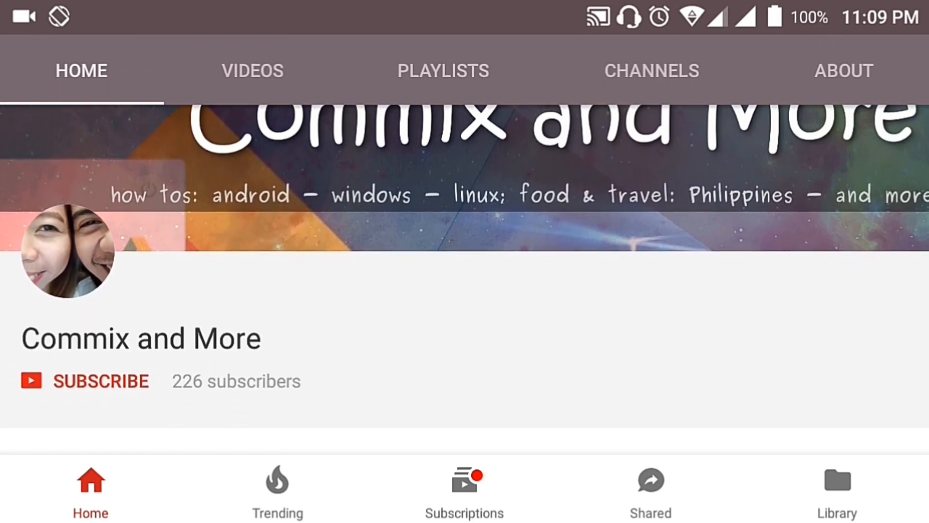
pyautogui.click(100, 380)
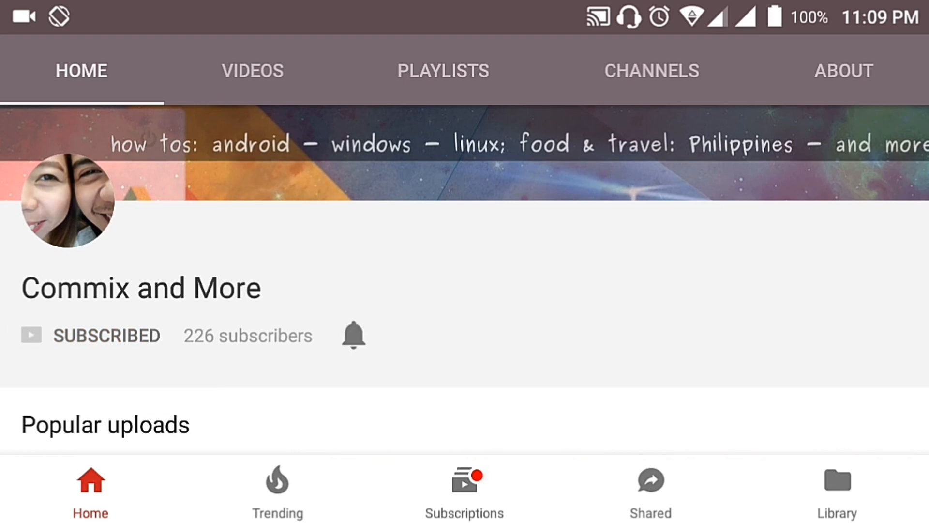
pyautogui.click(353, 335)
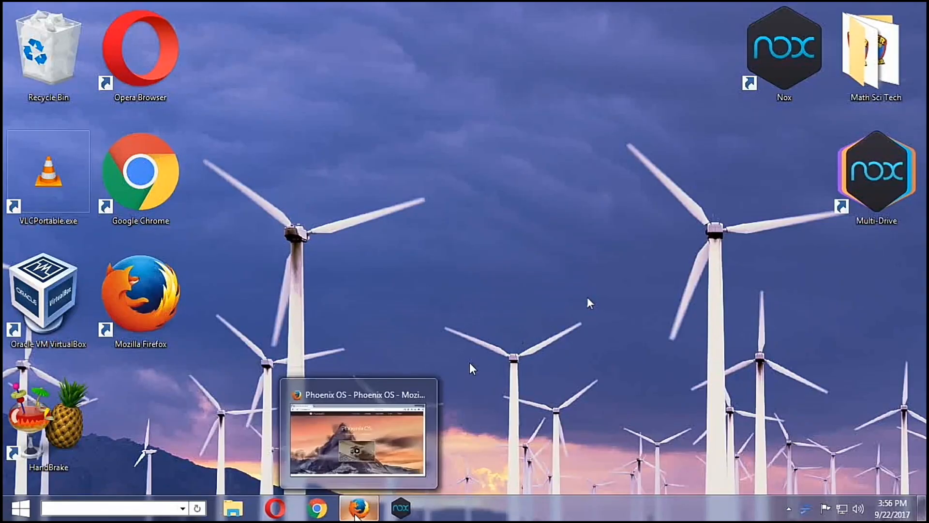
# Restore the phoenixos.com Firefox window and scroll through the first feature sections.
pyautogui.click(358, 508)
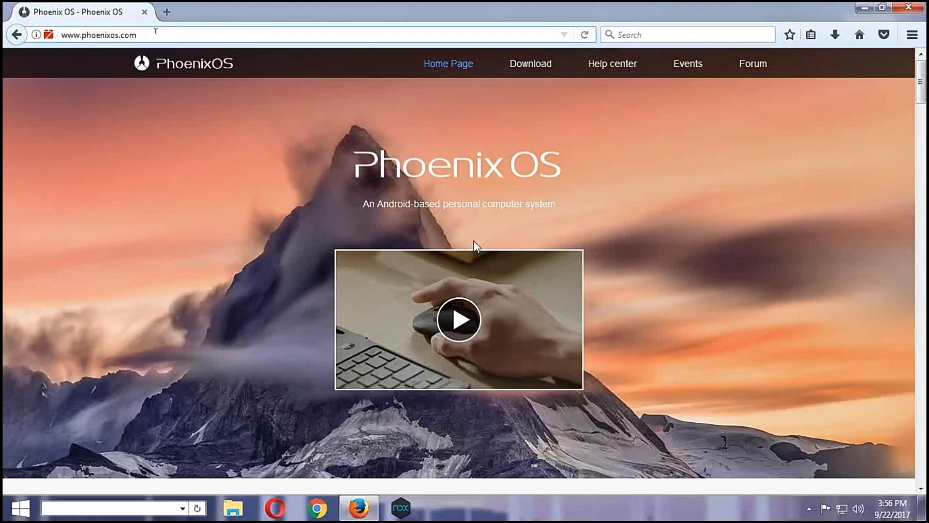
pyautogui.moveTo(622, 230)
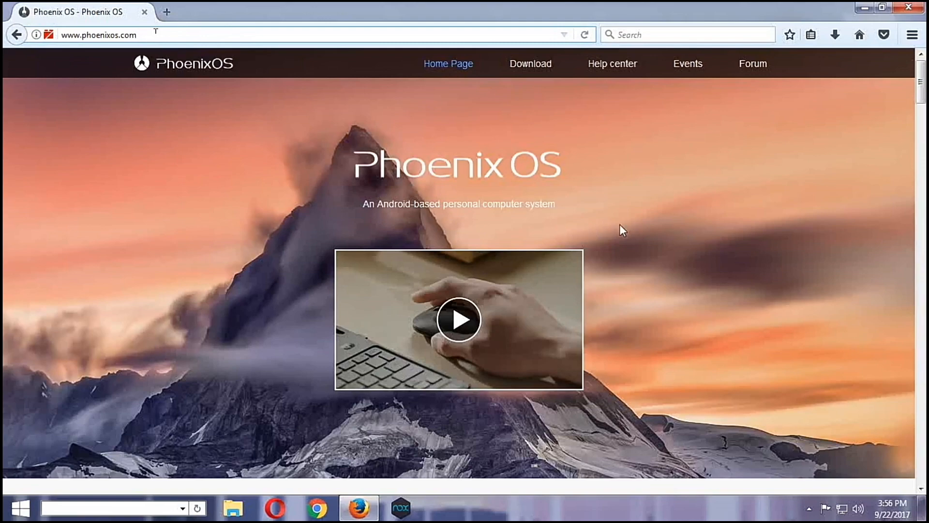
pyautogui.scroll(-3)
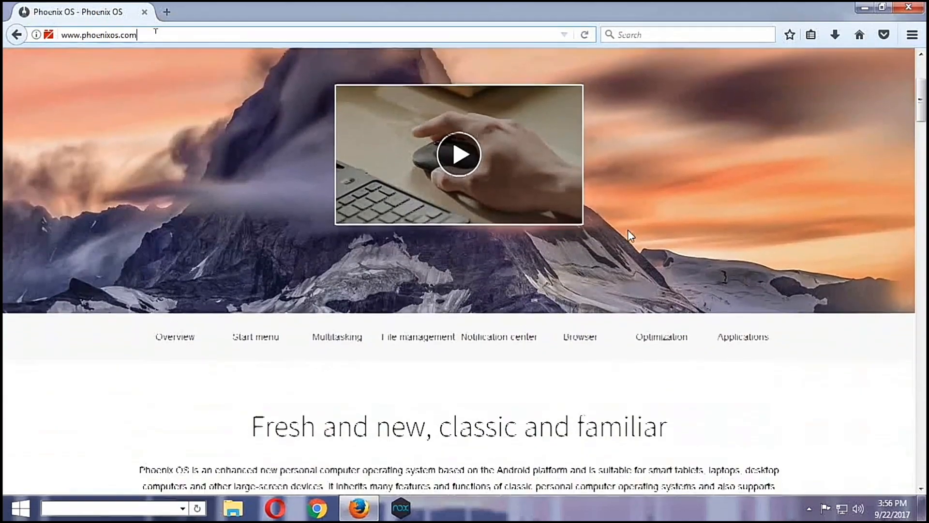
pyautogui.scroll(-3)
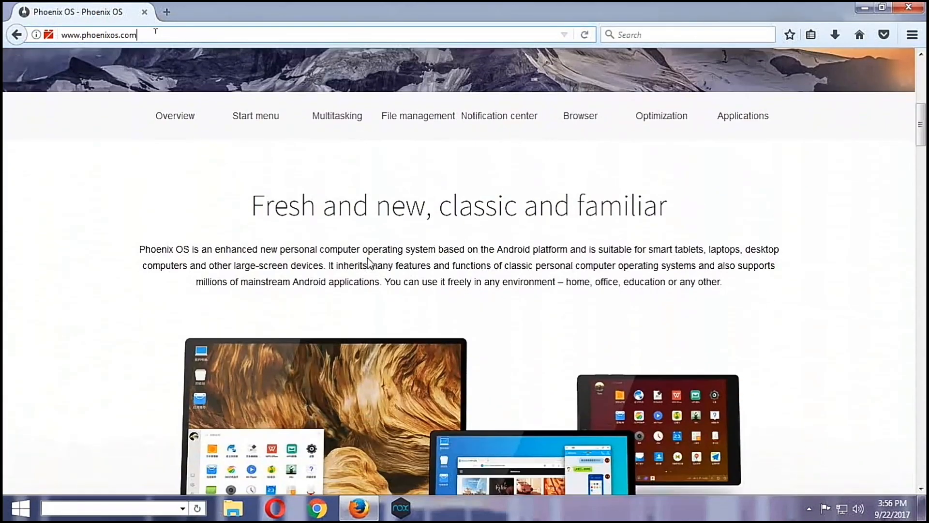
pyautogui.scroll(-3)
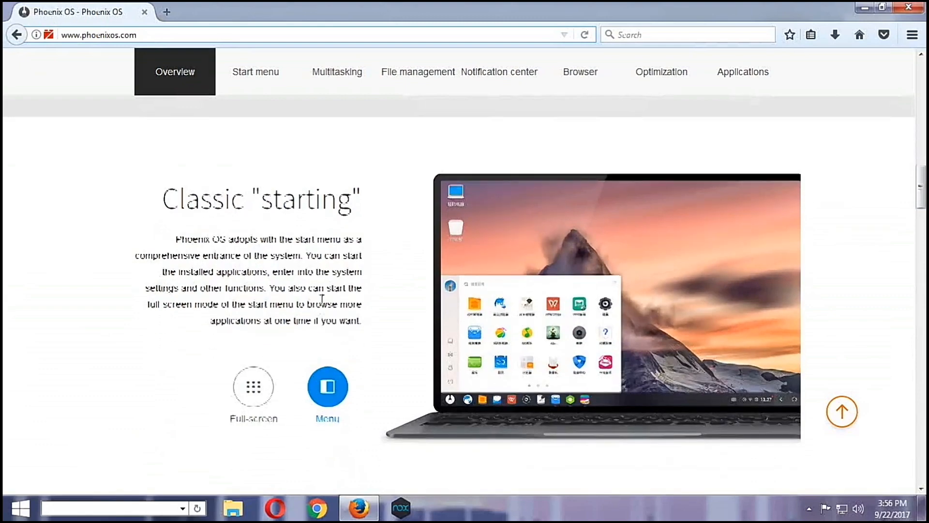
# Browse the remaining feature sections down to the applications section and download brochure.
pyautogui.click(256, 72)
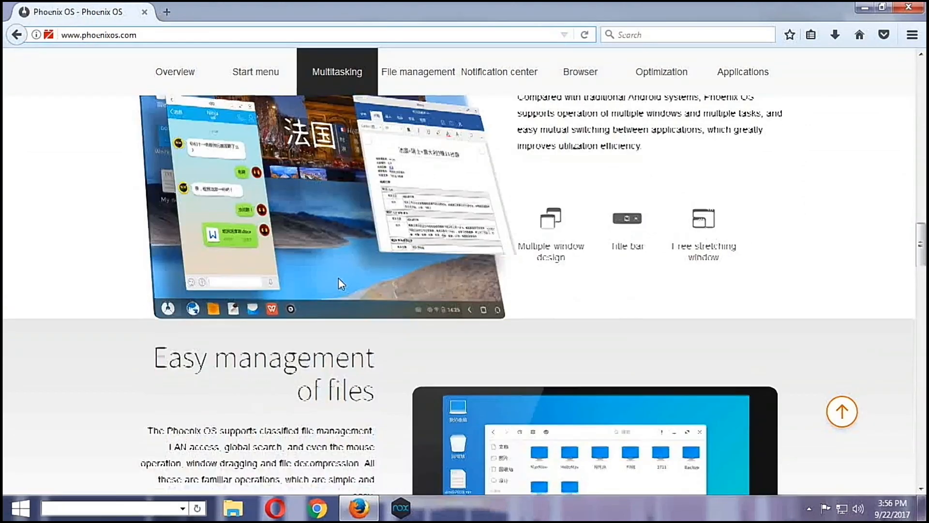
pyautogui.click(417, 72)
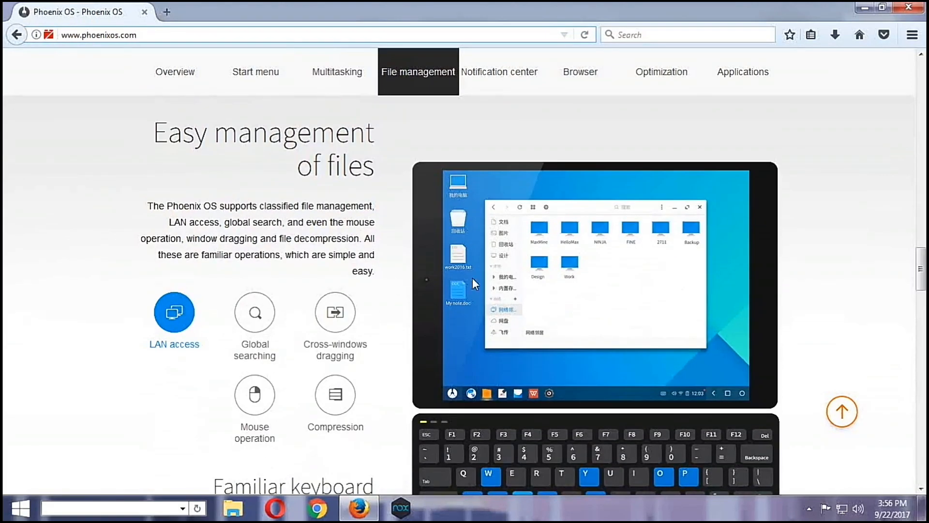
pyautogui.scroll(-3)
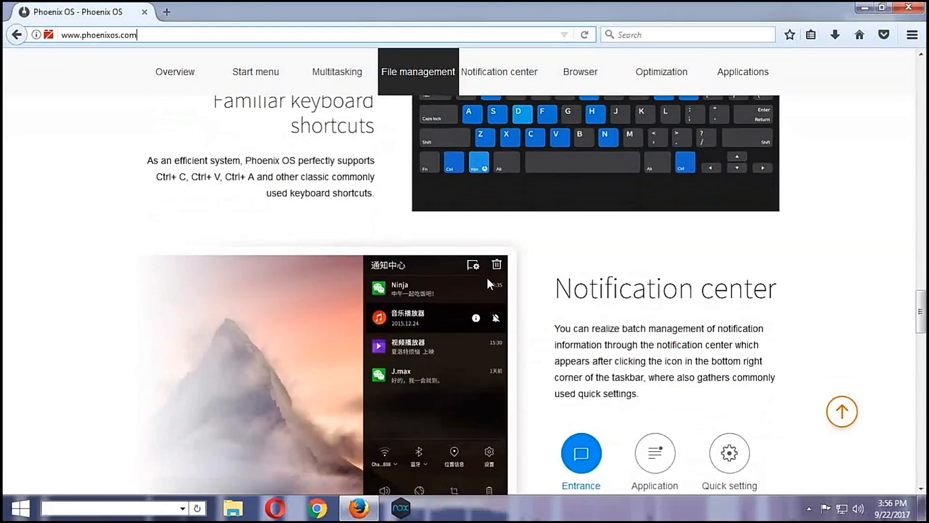
pyautogui.scroll(-3)
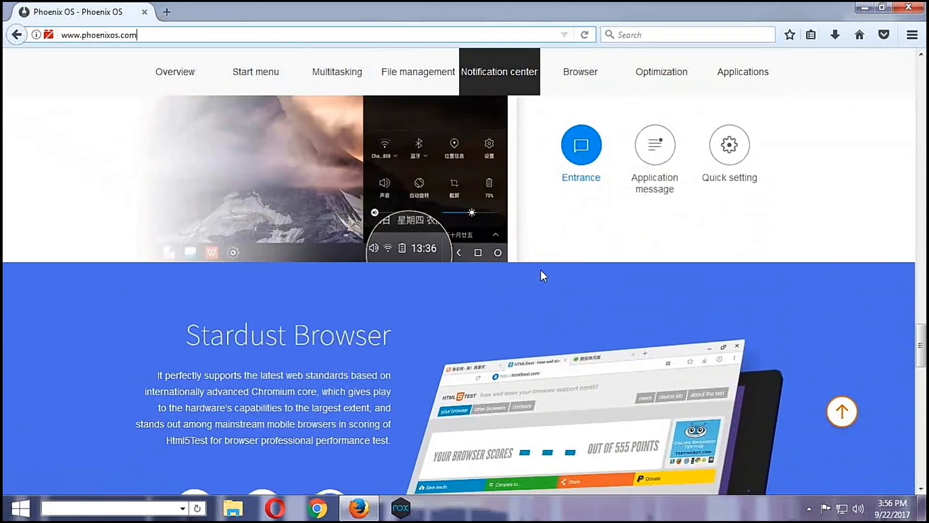
pyautogui.scroll(-3)
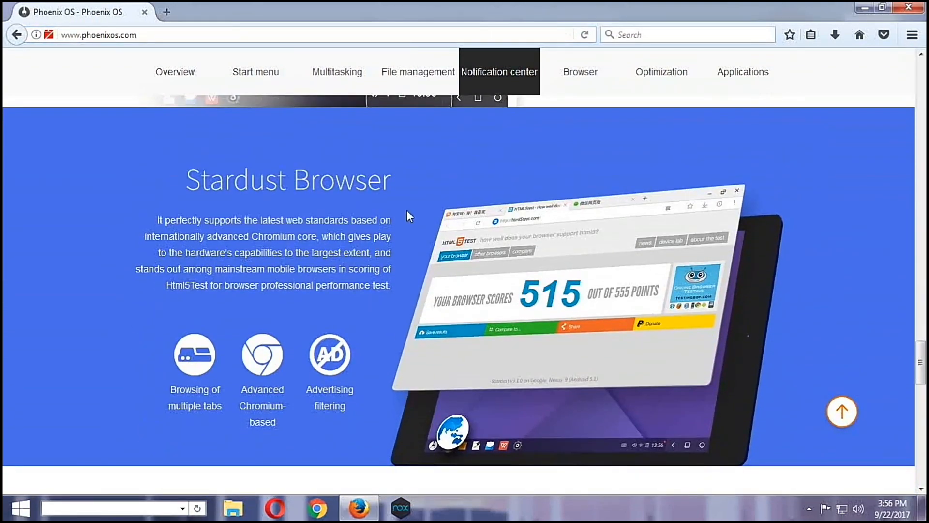
pyautogui.moveTo(280, 279)
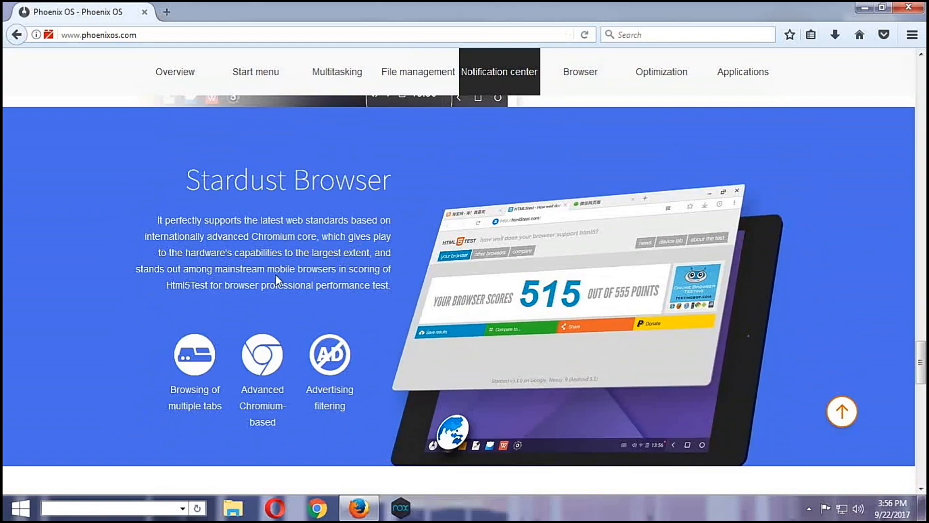
pyautogui.scroll(-3)
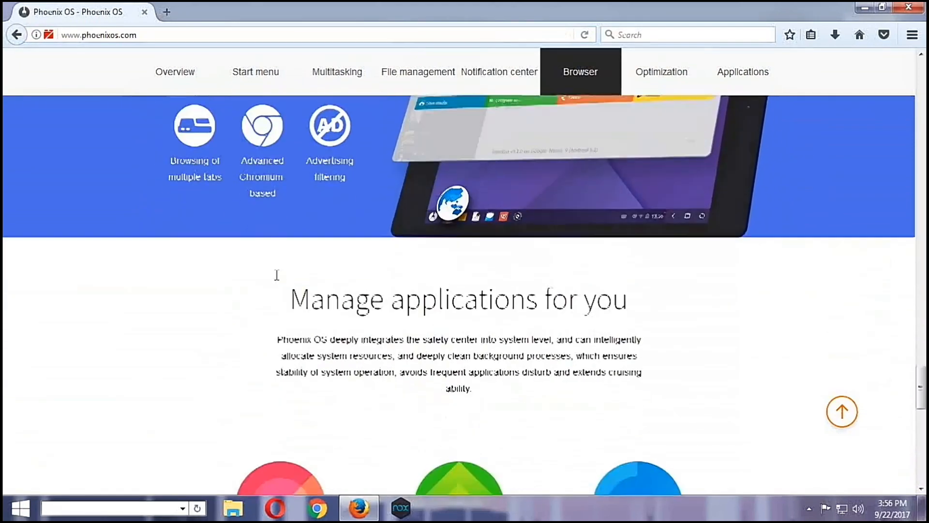
pyautogui.click(661, 72)
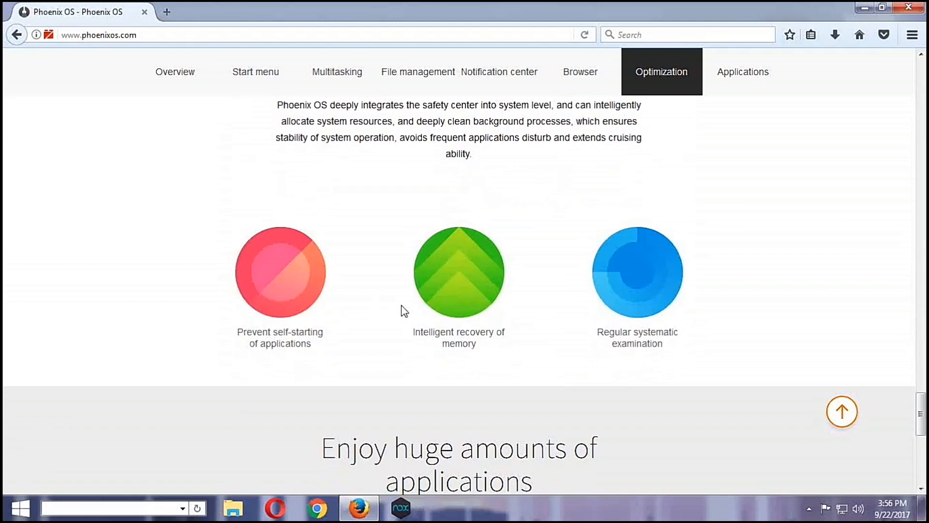
pyautogui.scroll(-3)
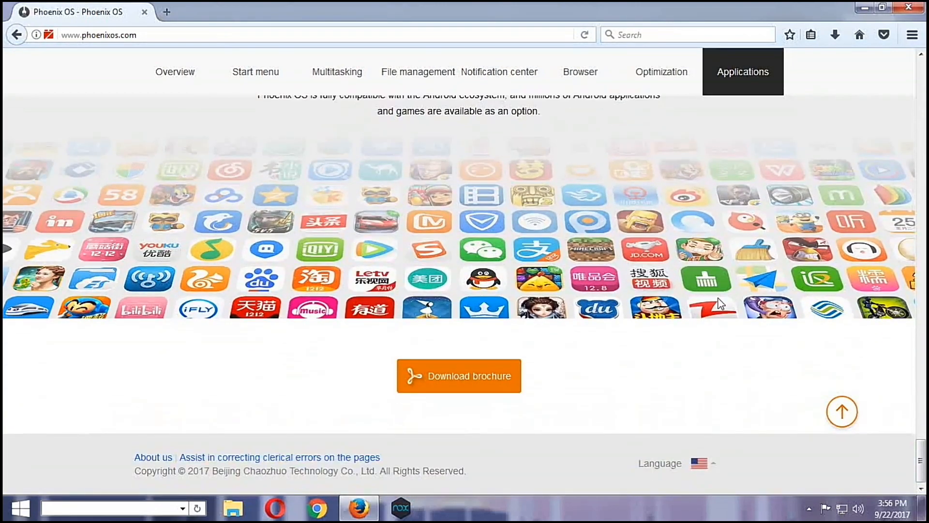
pyautogui.moveTo(337, 72)
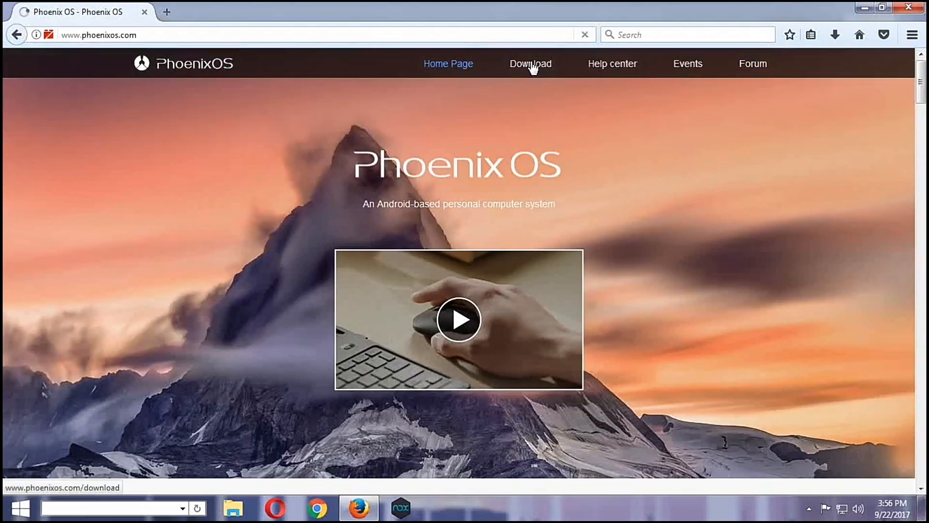
# Open the site's Download page and choose the computer version (x86).
pyautogui.click(530, 64)
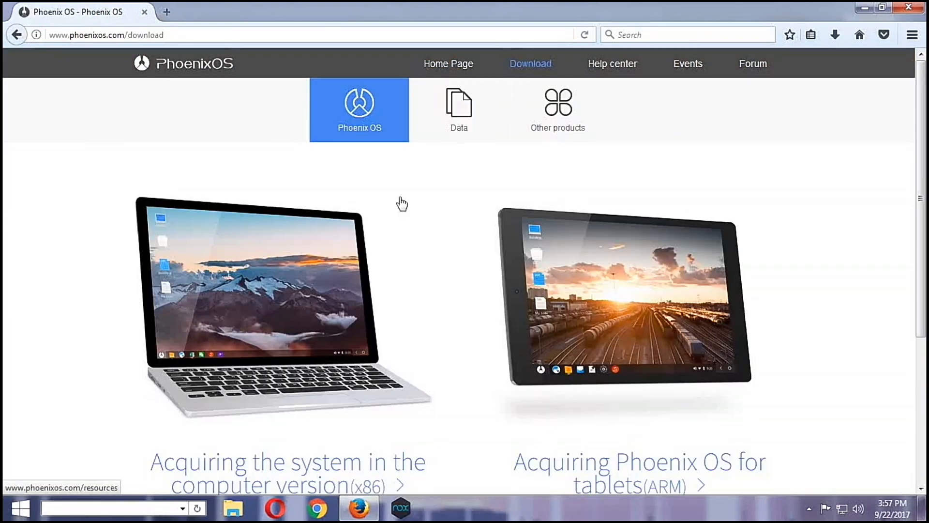
pyautogui.scroll(-3)
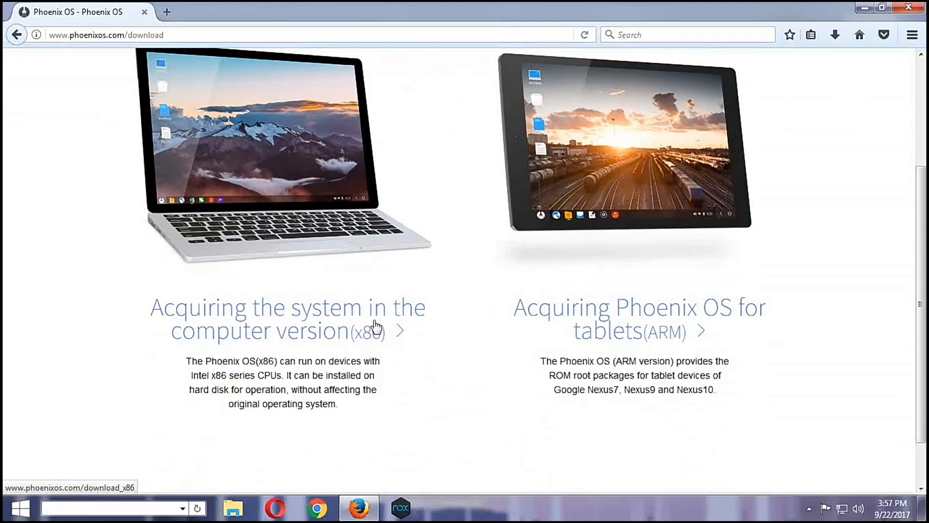
pyautogui.moveTo(693, 329)
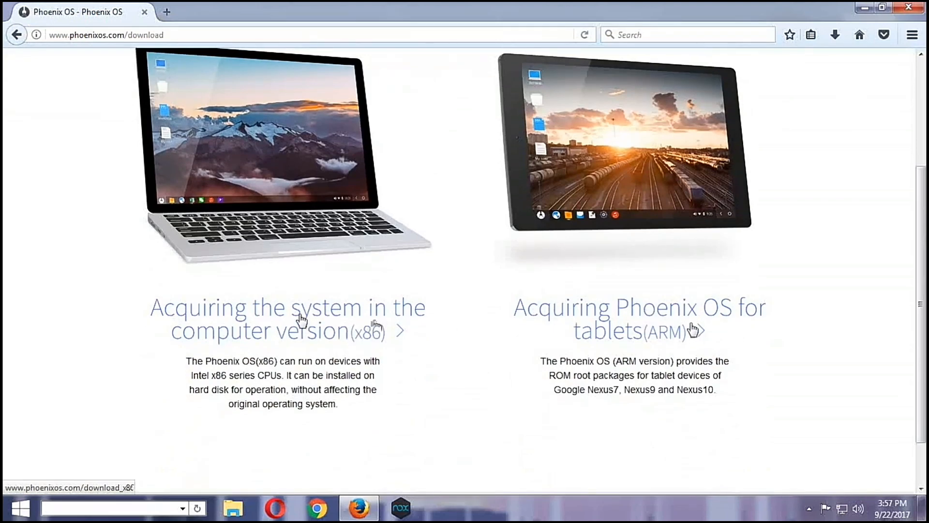
pyautogui.click(287, 319)
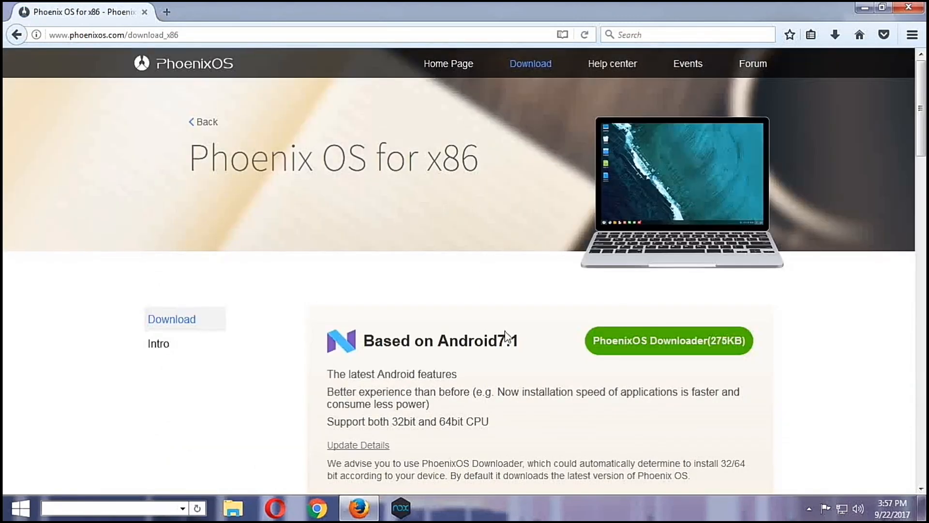
# Scroll the download_x86 page to the PhoenixOSInstaller v2.2.0 'Download Directly' listings.
pyautogui.scroll(-3)
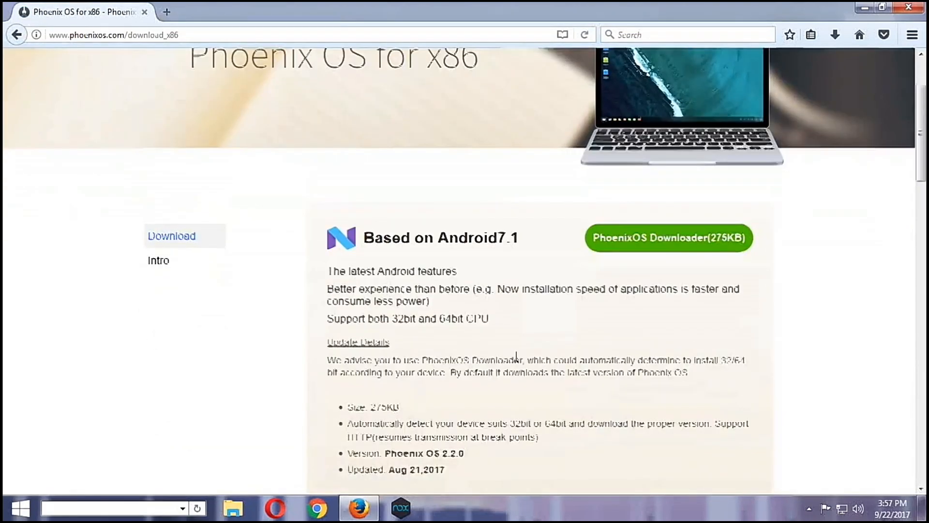
pyautogui.scroll(-3)
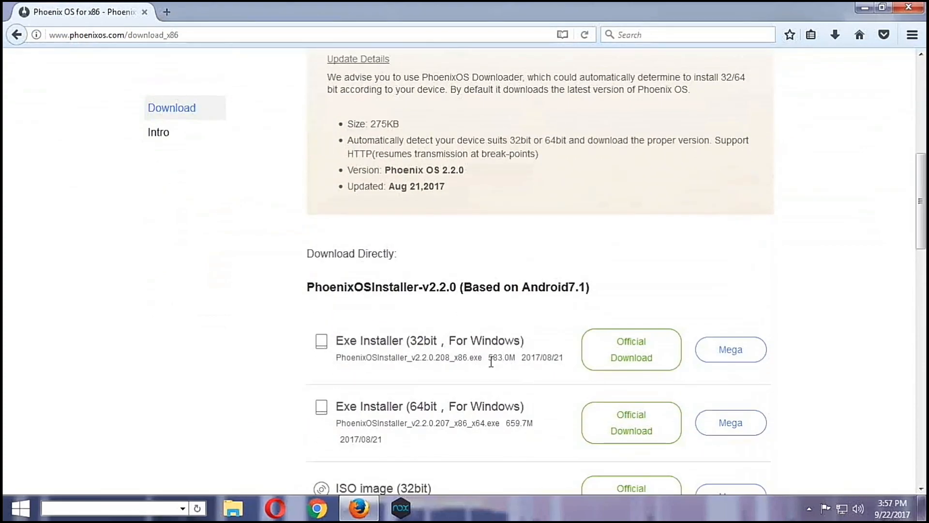
pyautogui.scroll(-3)
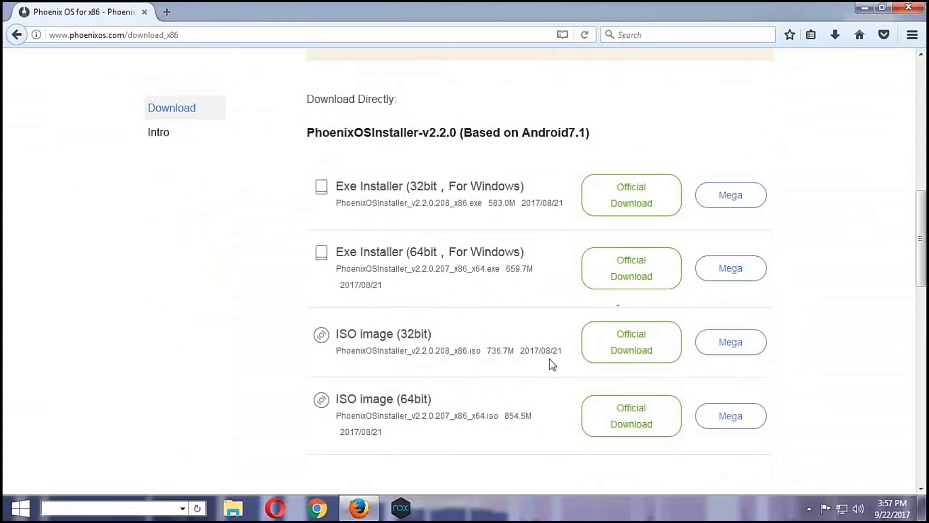
pyautogui.scroll(-3)
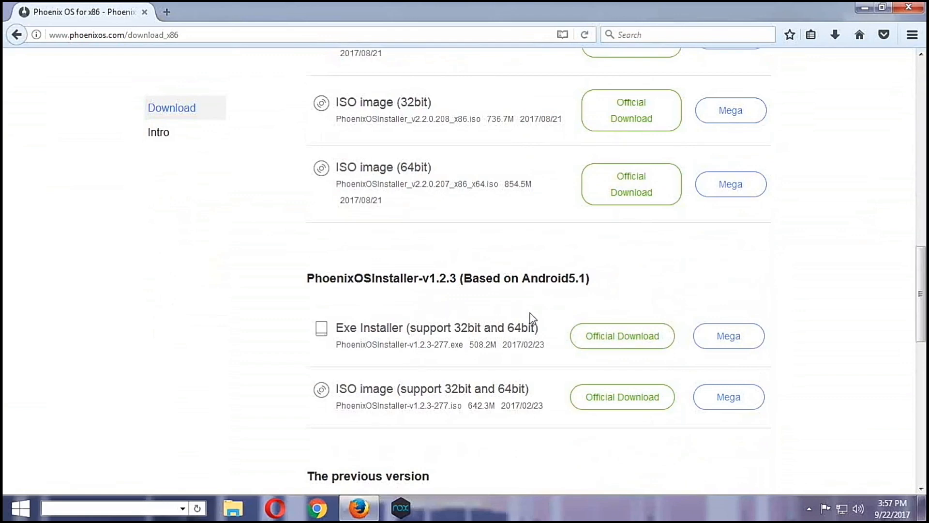
pyautogui.scroll(-3)
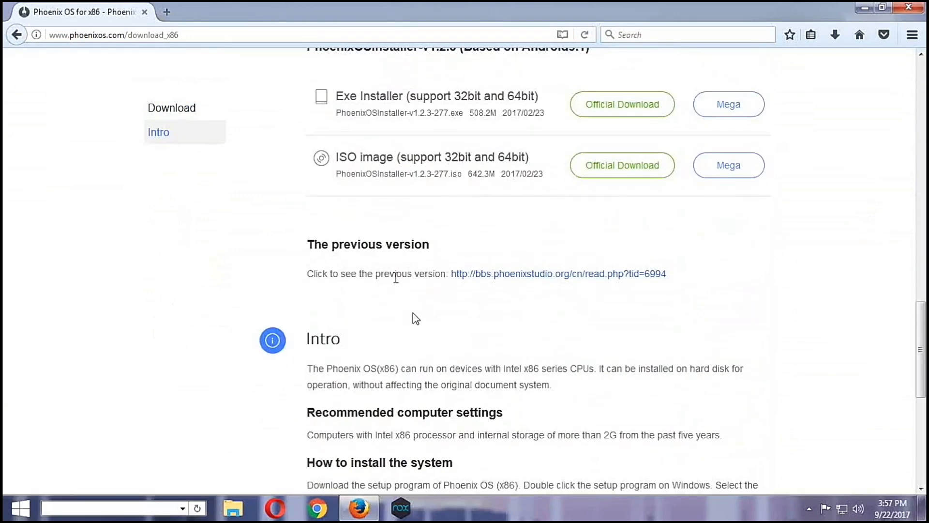
pyautogui.scroll(-3)
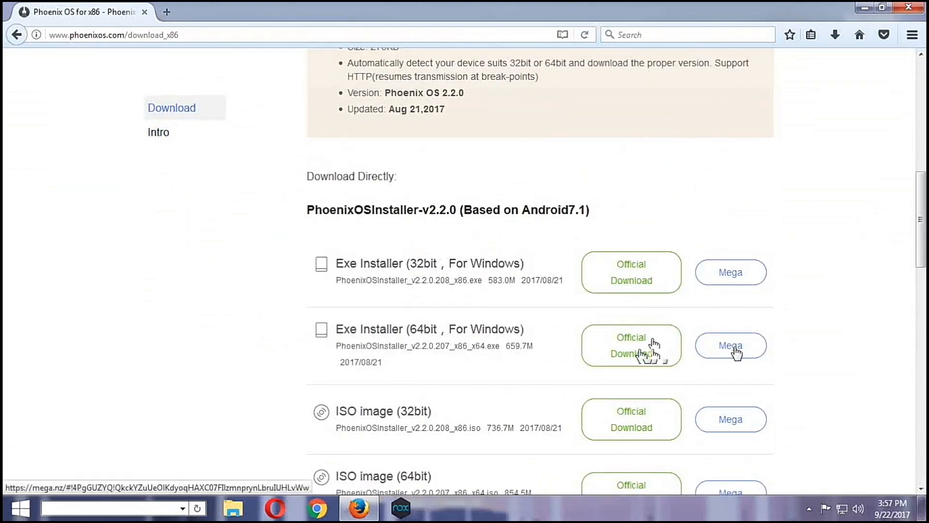
# Open the MEGA page for the 64-bit v2.2.0 exe installer (659.7 MB) and check downloads.
pyautogui.click(731, 345)
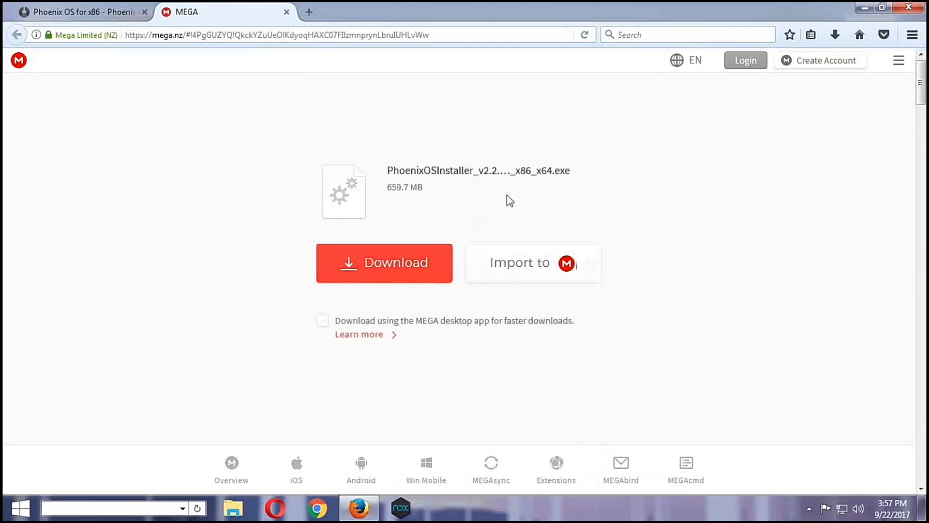
pyautogui.click(834, 34)
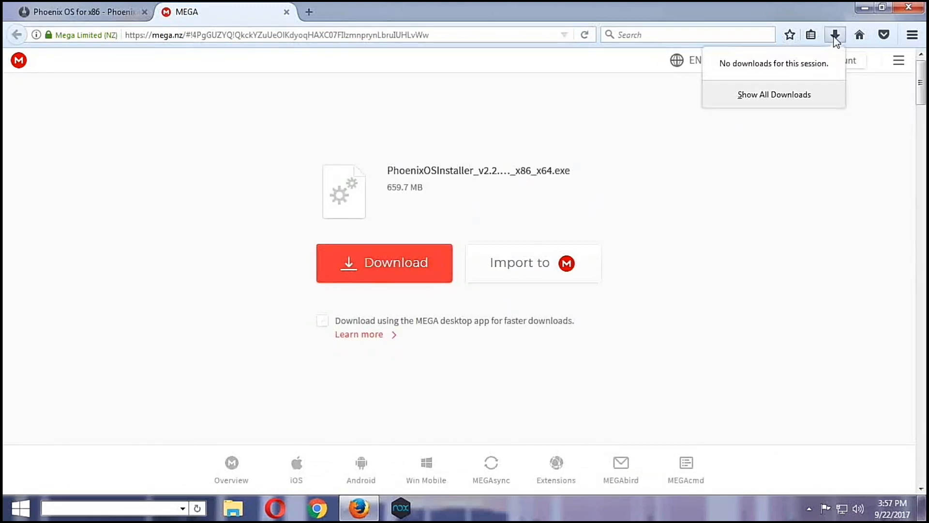
pyautogui.click(774, 94)
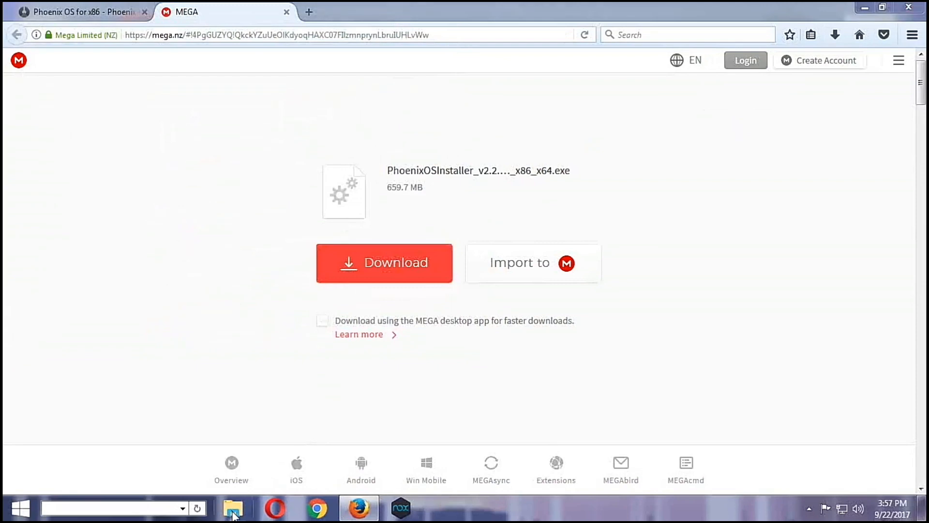
# Run PhoenixOSInstaller_v2.2.0.207_x86_x64.exe from the Downloads folder.
pyautogui.click(232, 508)
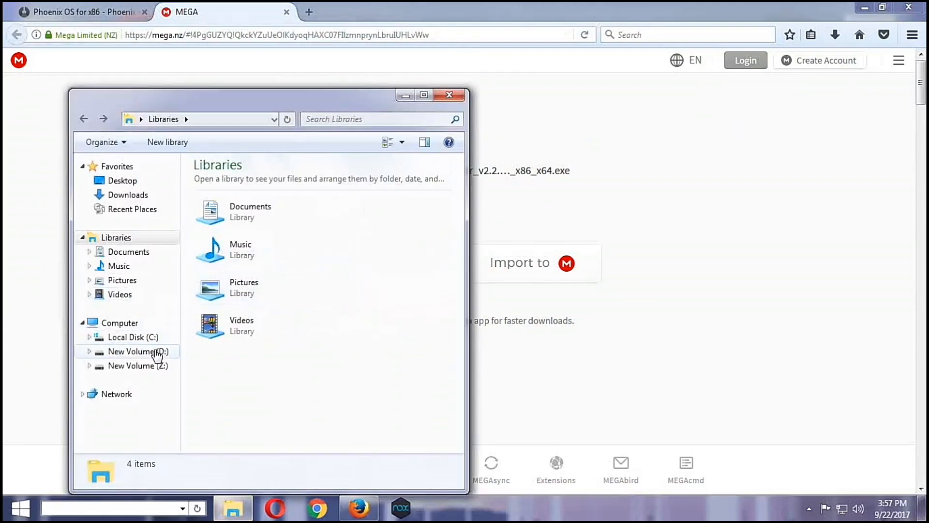
pyautogui.click(128, 195)
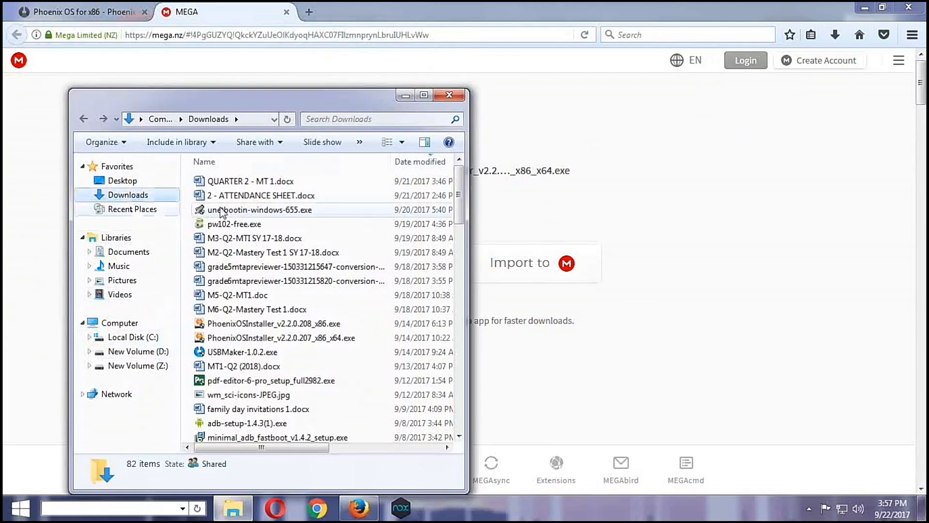
pyautogui.moveTo(276, 329)
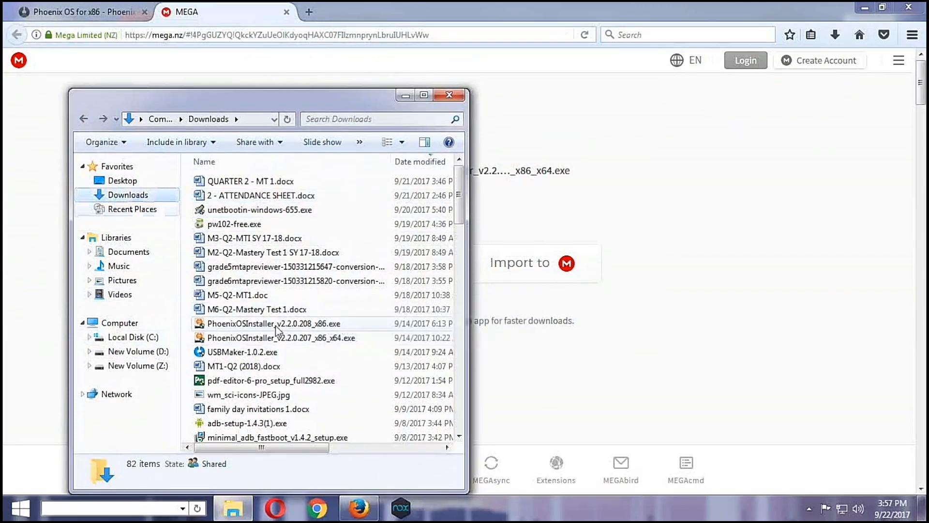
pyautogui.click(280, 338)
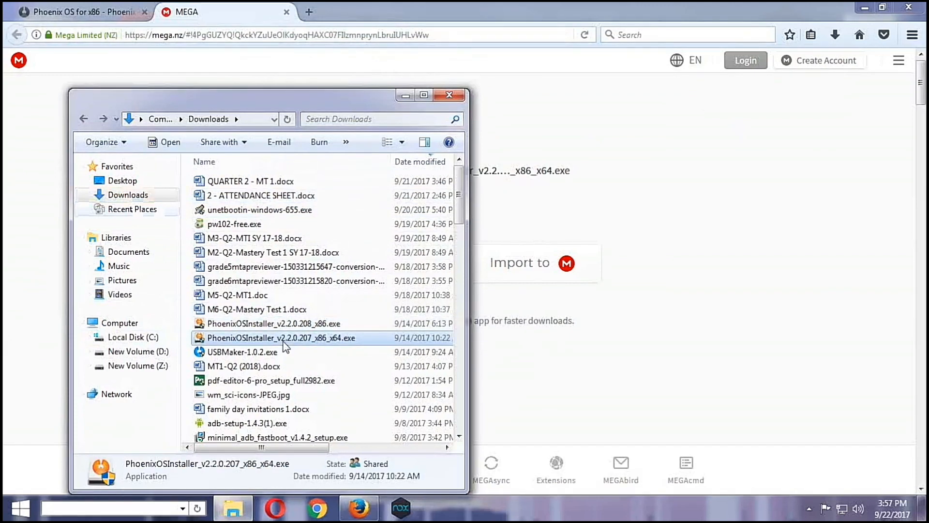
pyautogui.moveTo(281, 338)
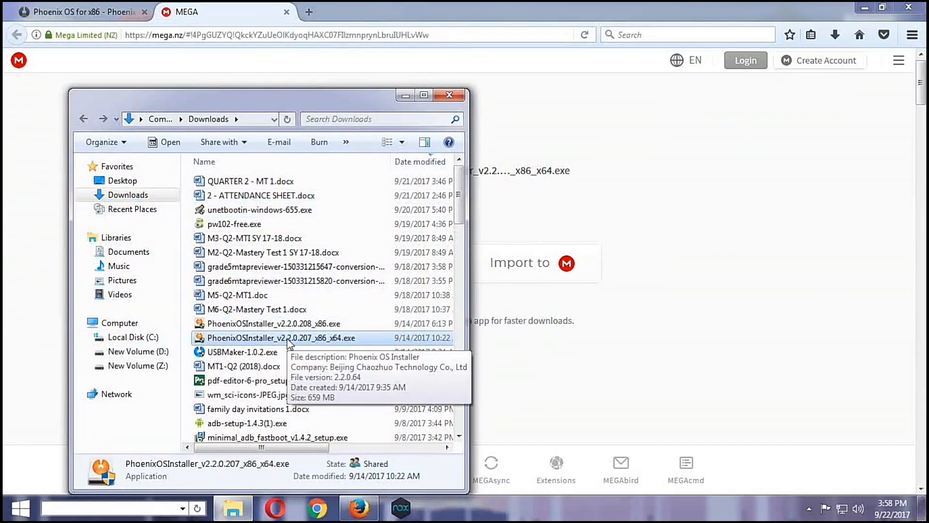
pyautogui.moveTo(407, 100)
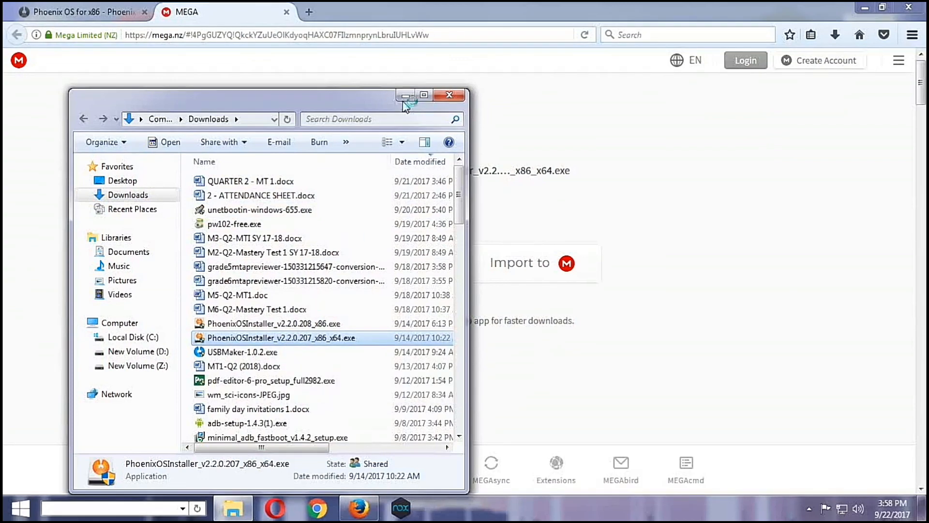
pyautogui.moveTo(407, 96)
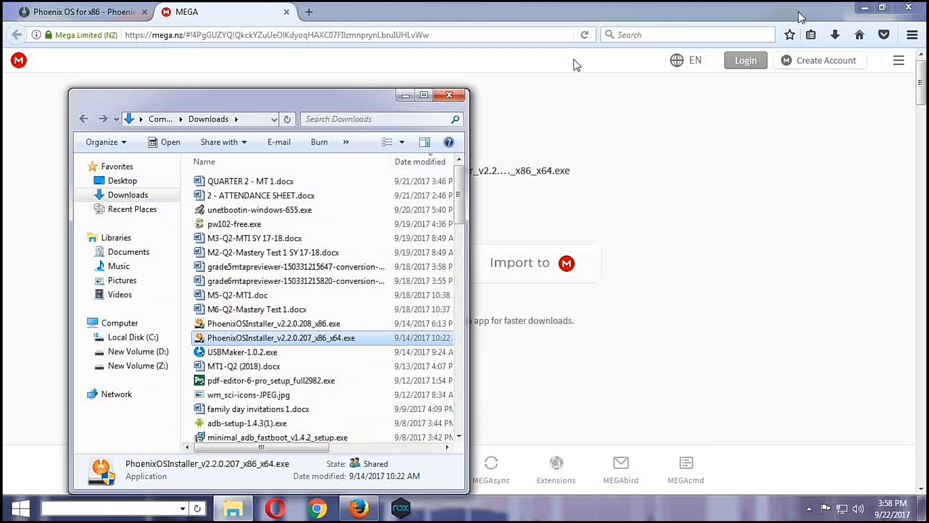
pyautogui.moveTo(451, 95)
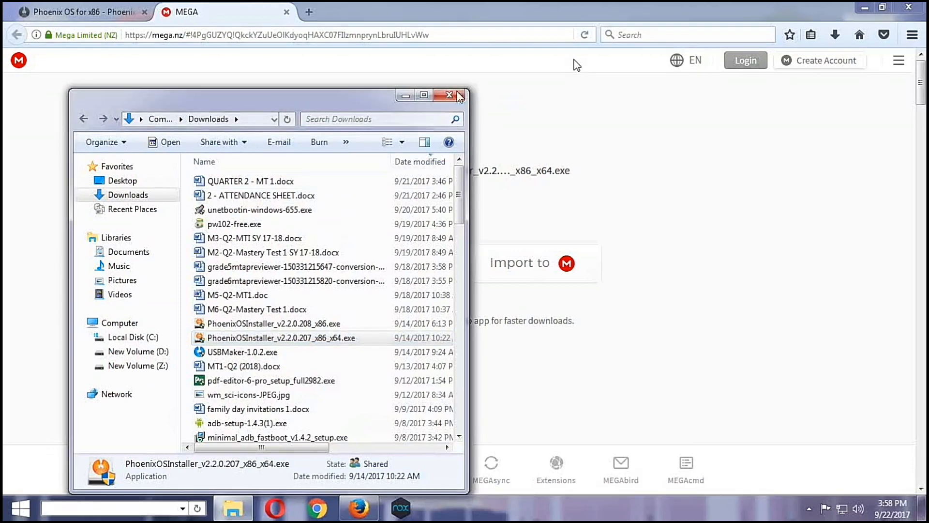
# Close the Downloads window and Firefox, confirming closing both tabs.
pyautogui.click(449, 95)
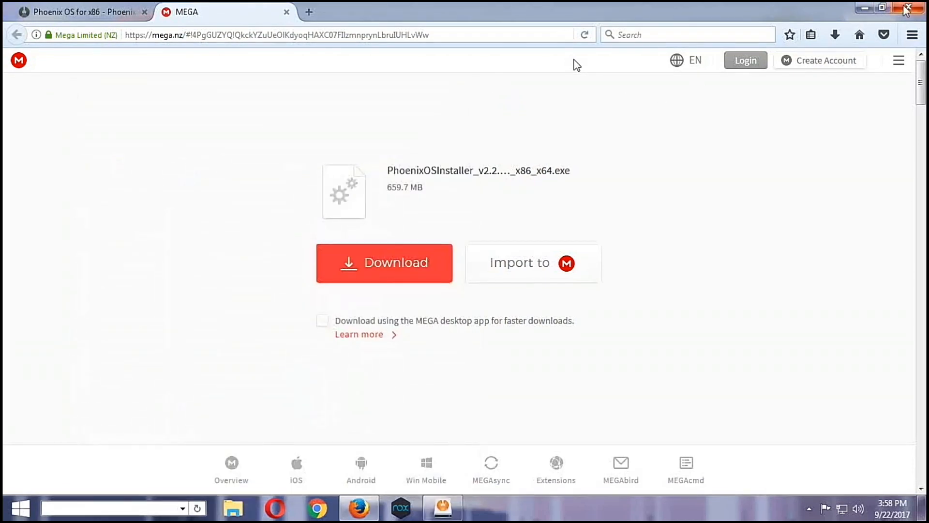
pyautogui.click(905, 7)
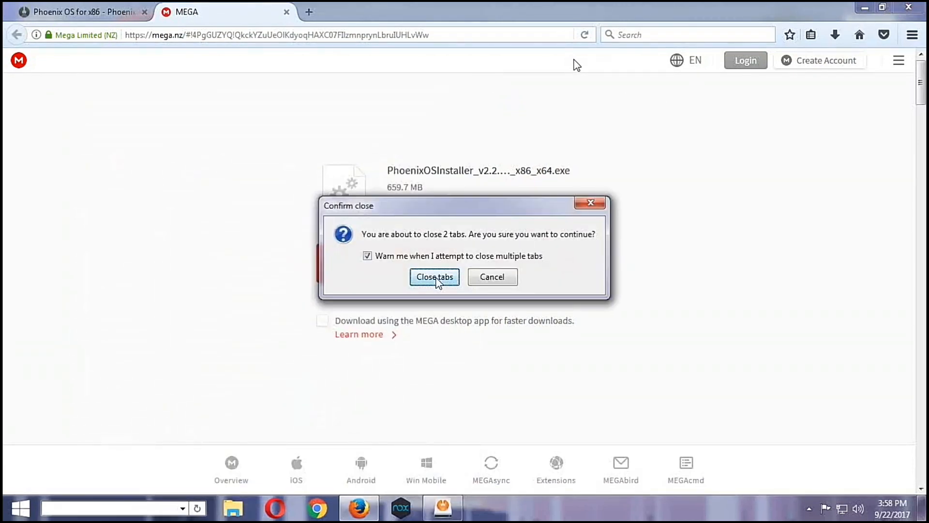
pyautogui.click(434, 277)
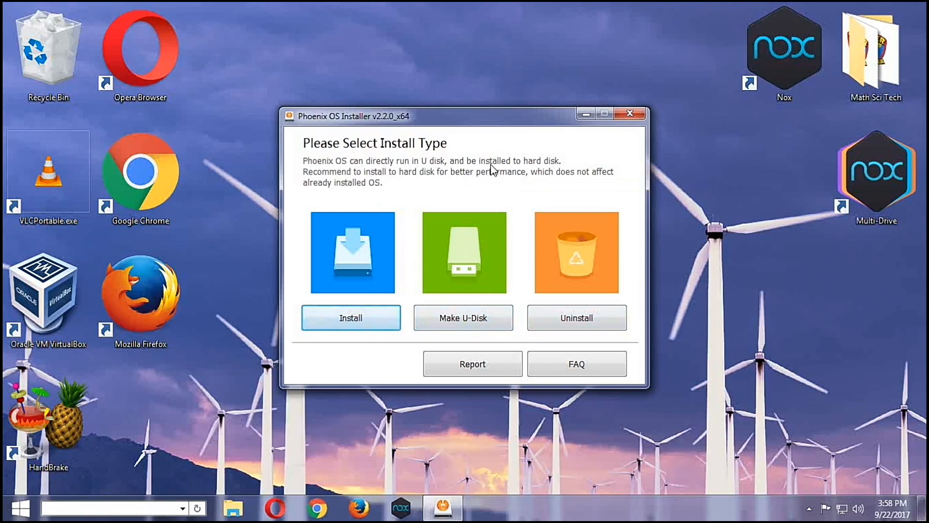
pyautogui.moveTo(488, 183)
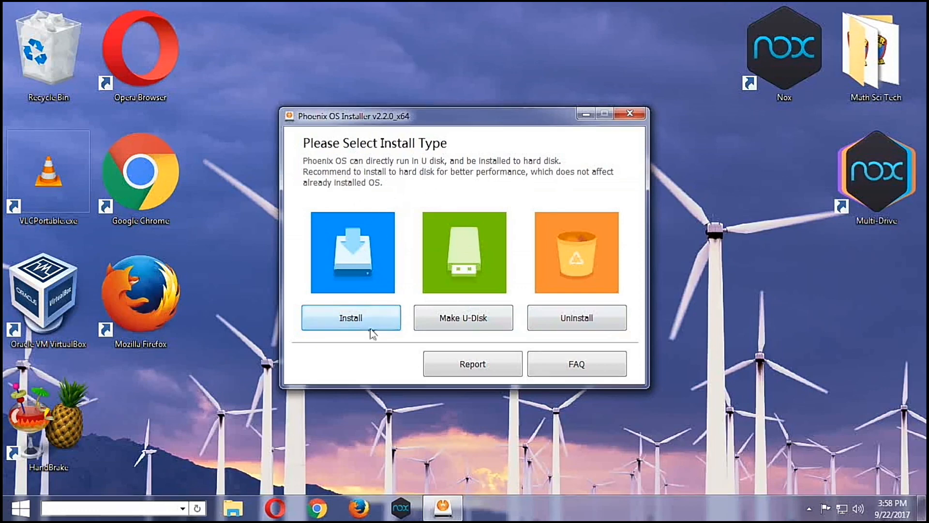
# Choose Install to hard disk, select D: as the target, and continue.
pyautogui.click(351, 316)
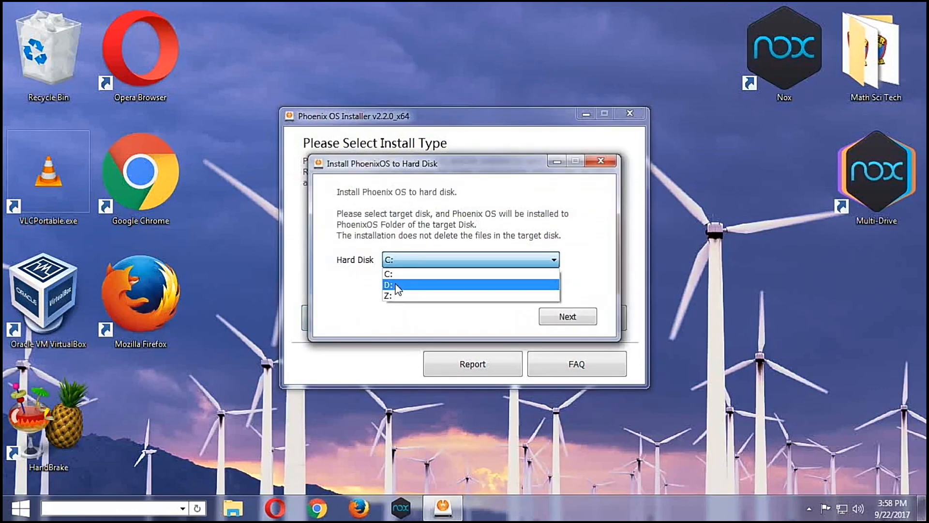
pyautogui.click(389, 285)
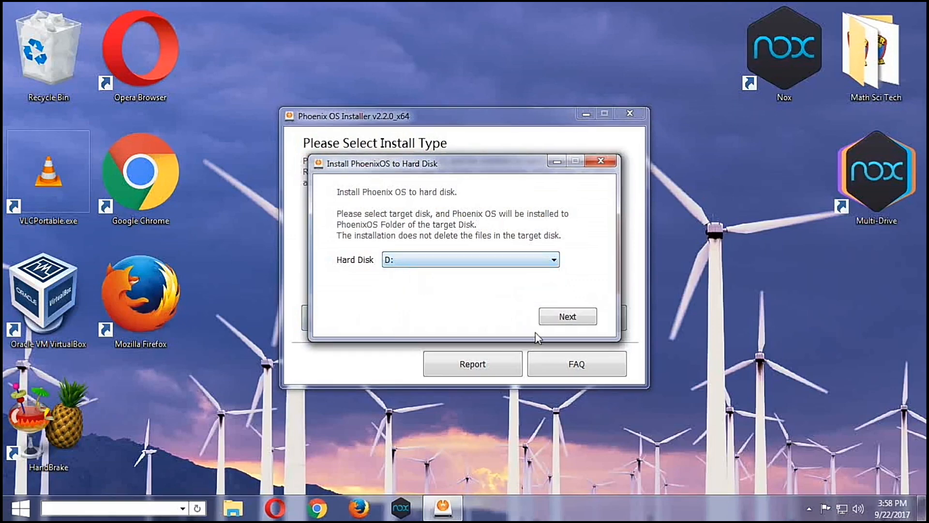
pyautogui.click(566, 316)
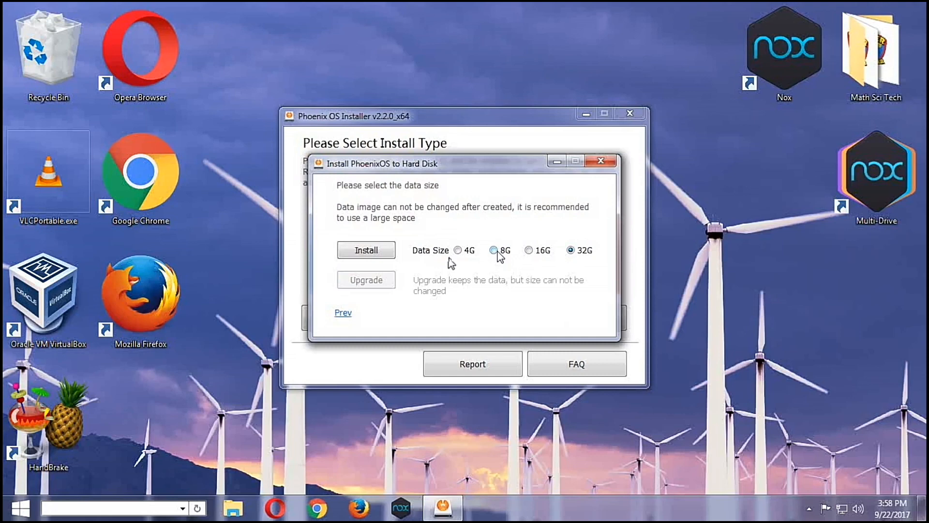
# Pick 16G as the data size and start the installation.
pyautogui.click(494, 250)
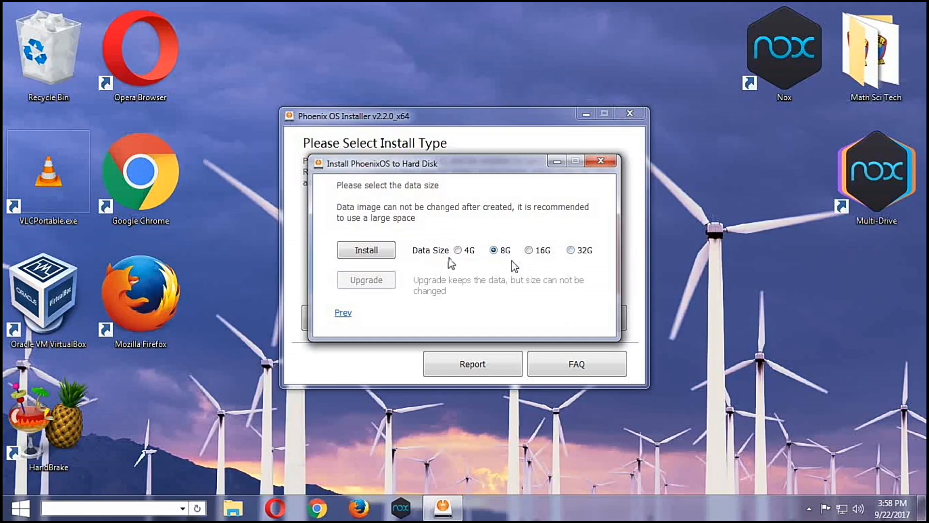
pyautogui.moveTo(387, 227)
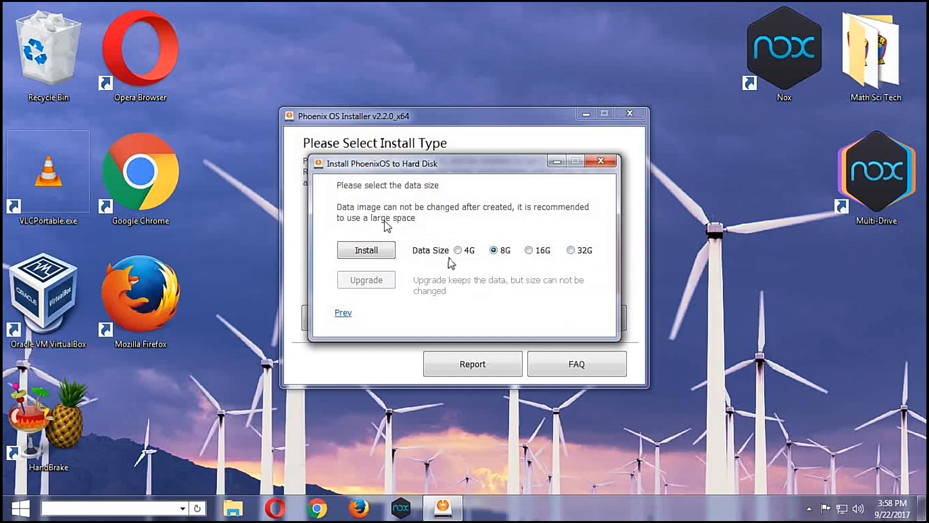
pyautogui.moveTo(485, 232)
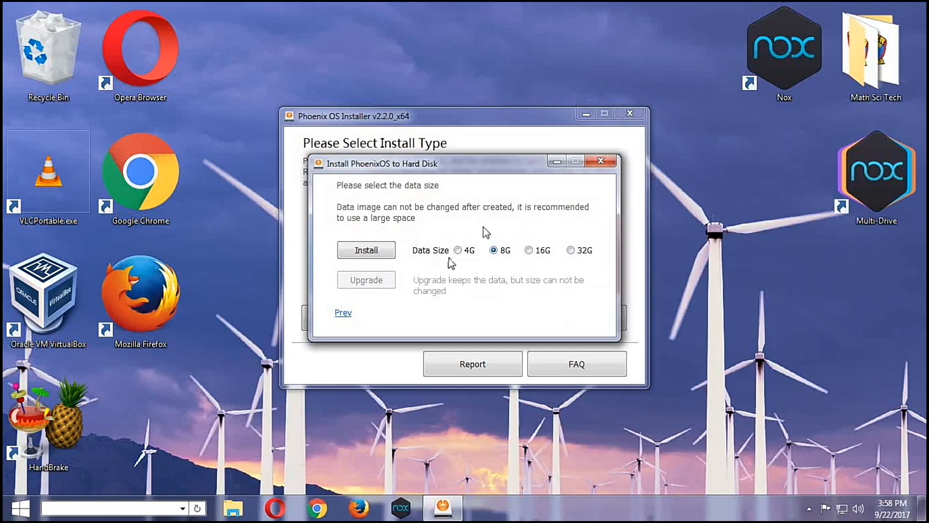
pyautogui.moveTo(529, 253)
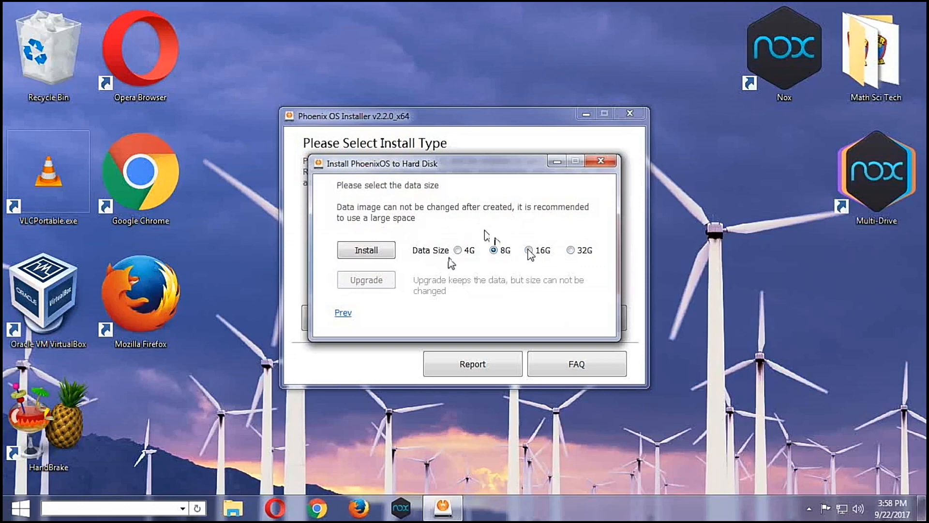
pyautogui.click(529, 250)
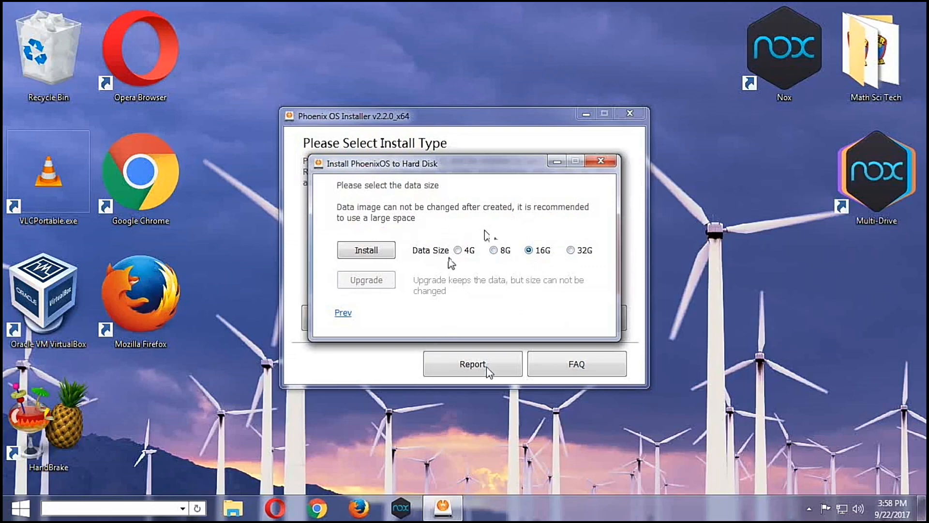
pyautogui.moveTo(366, 250)
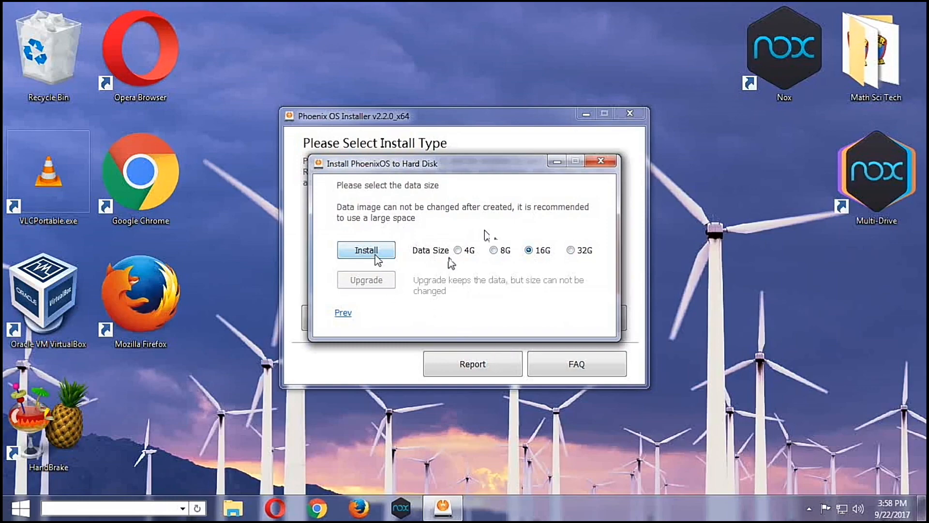
pyautogui.click(366, 249)
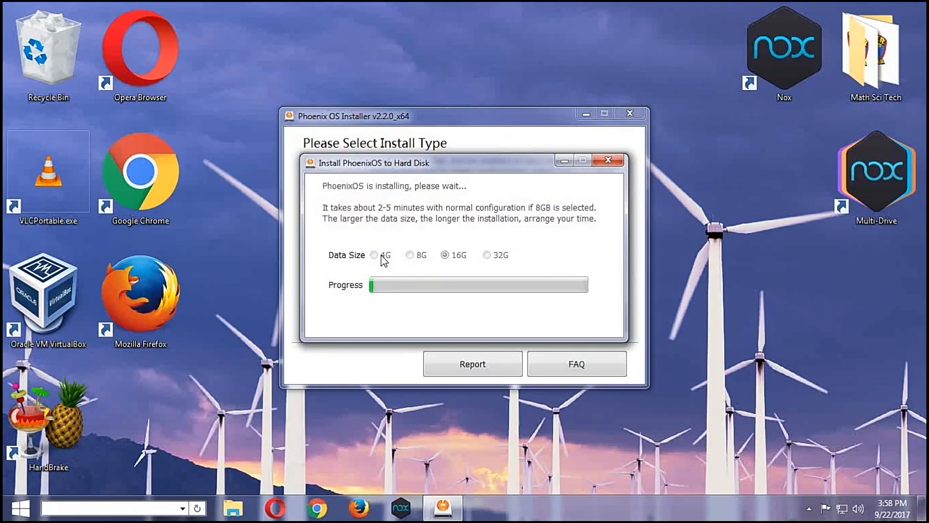
pyautogui.moveTo(788, 253)
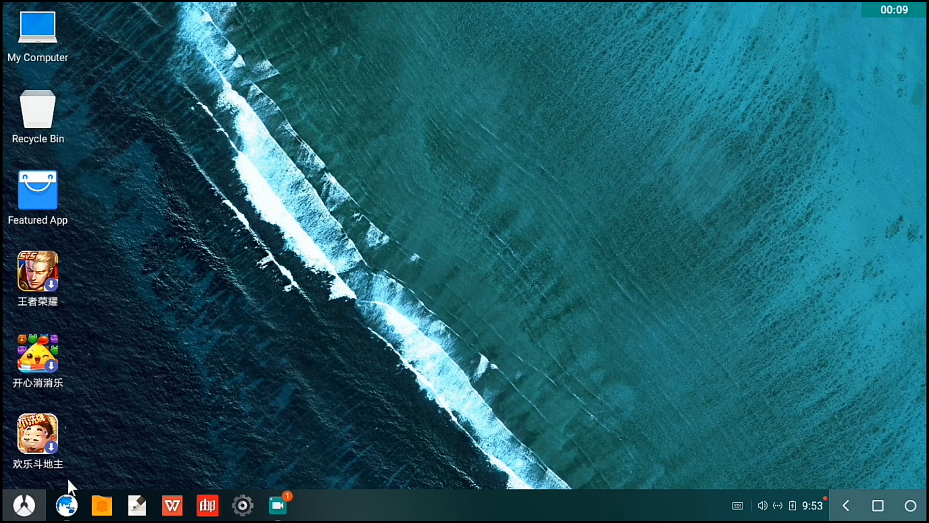
# Open the Phoenix app launcher and launch Play Store.
pyautogui.click(24, 505)
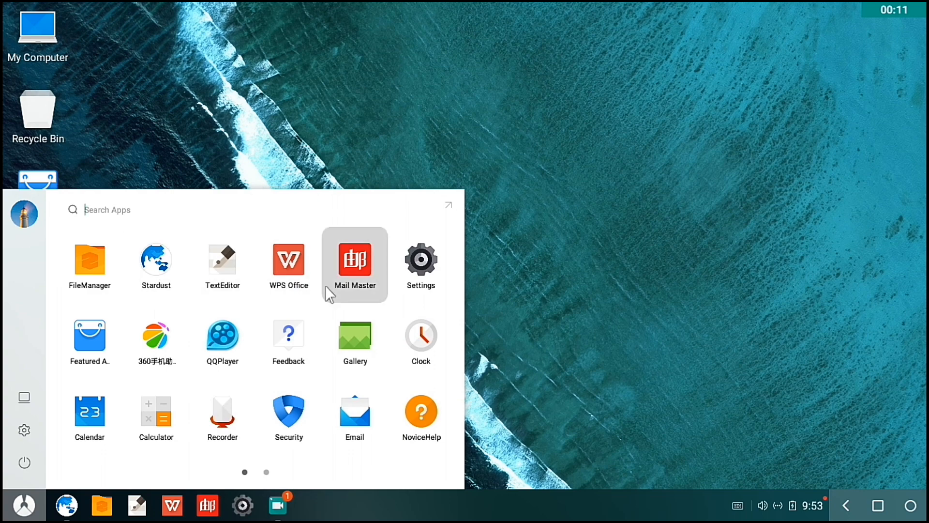
pyautogui.moveTo(280, 473)
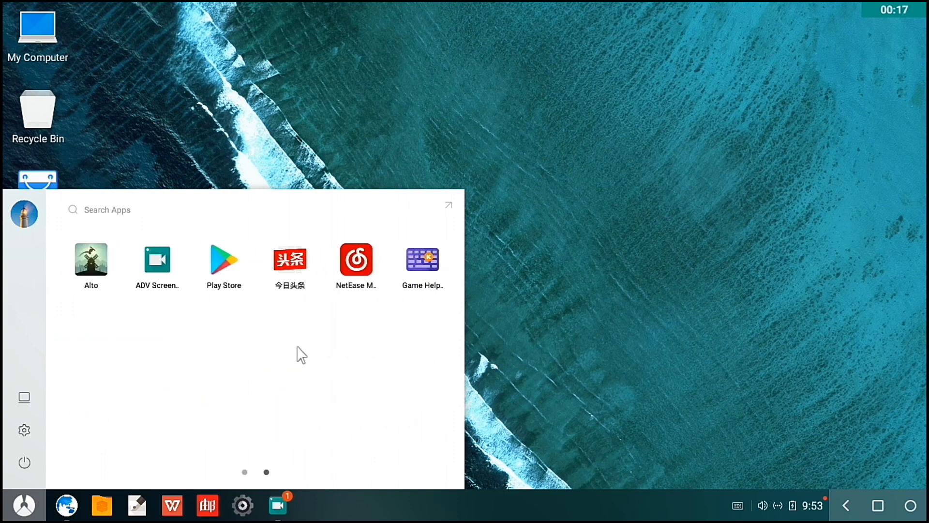
pyautogui.moveTo(261, 103)
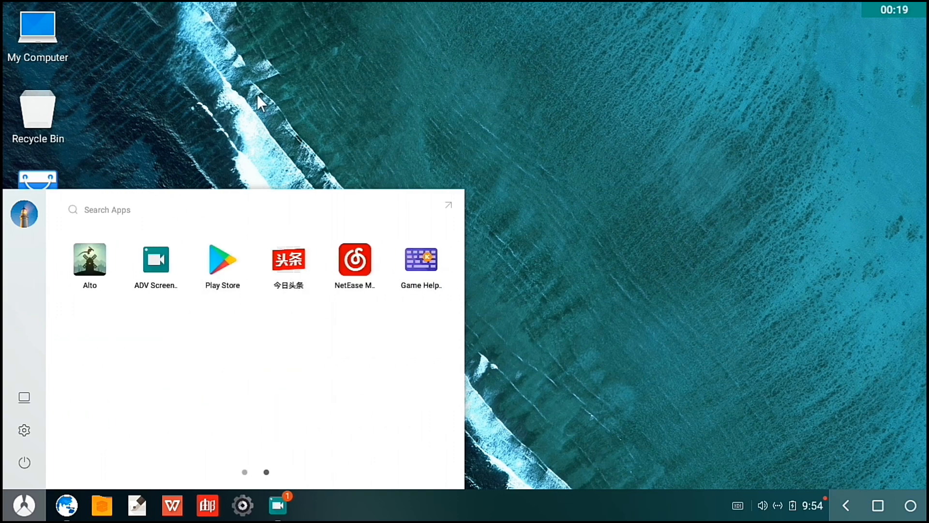
pyautogui.moveTo(241, 288)
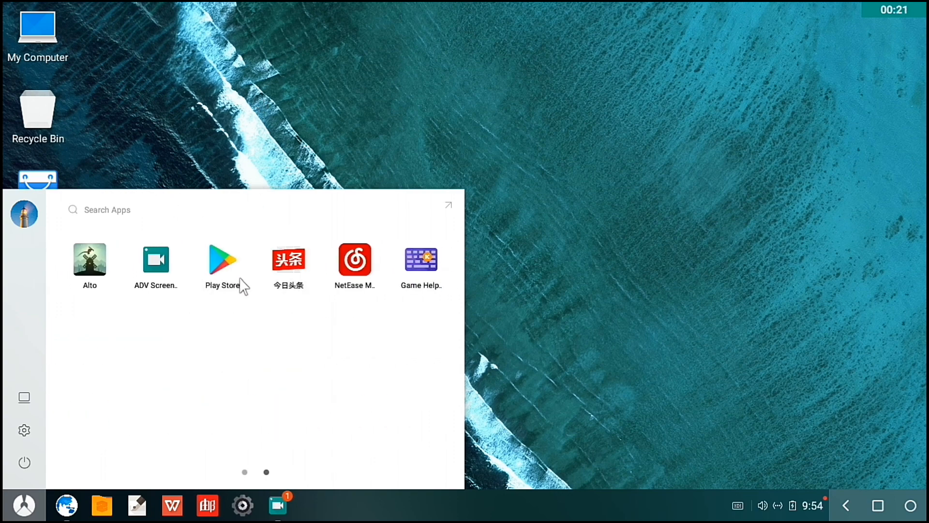
pyautogui.click(221, 260)
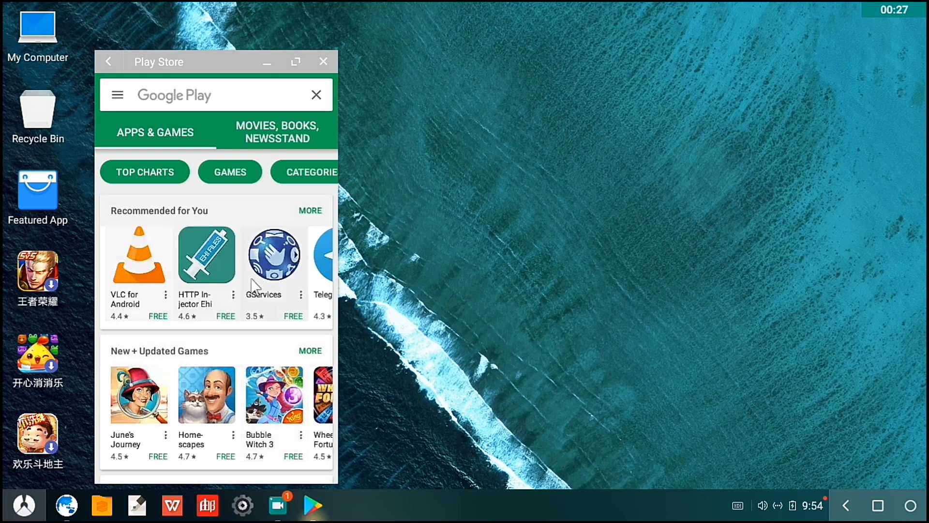
# Browse Play Store's navigation menu and recommended sections, then close its window.
pyautogui.click(116, 95)
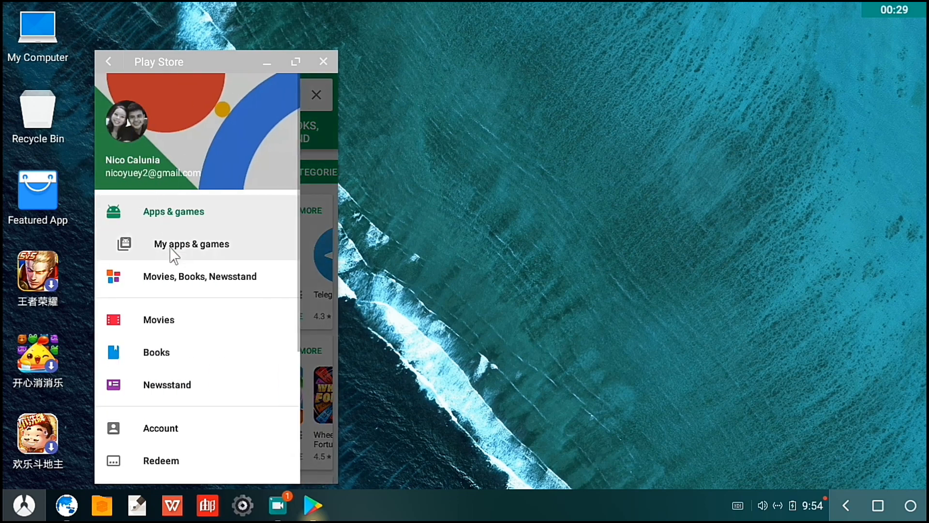
pyautogui.click(191, 243)
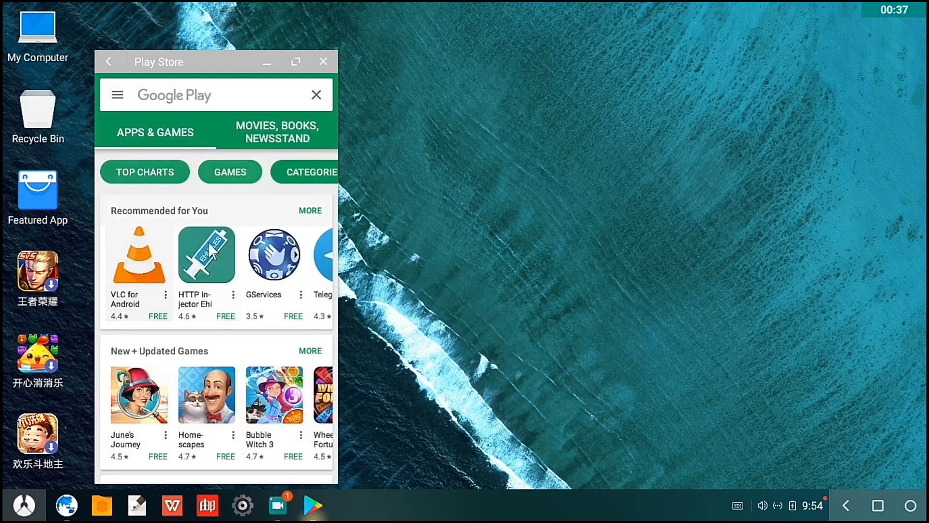
pyautogui.scroll(-3)
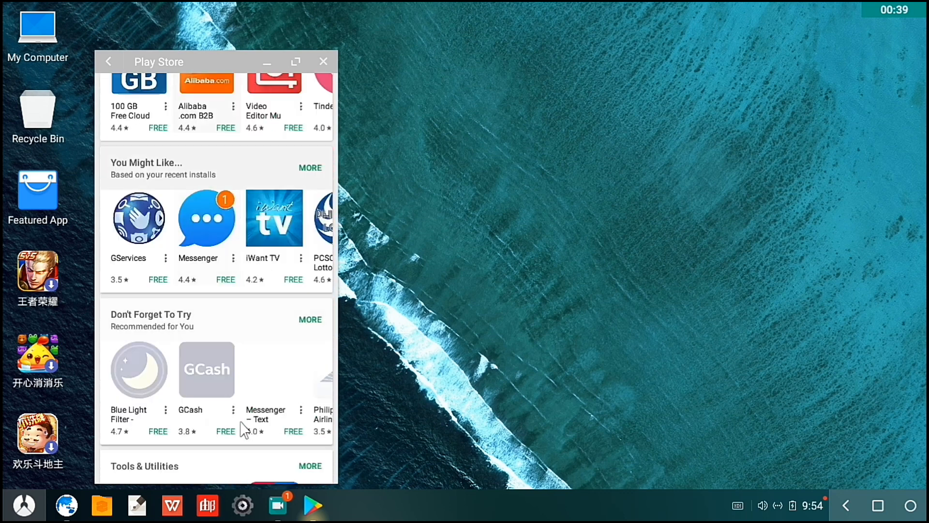
pyautogui.scroll(-3)
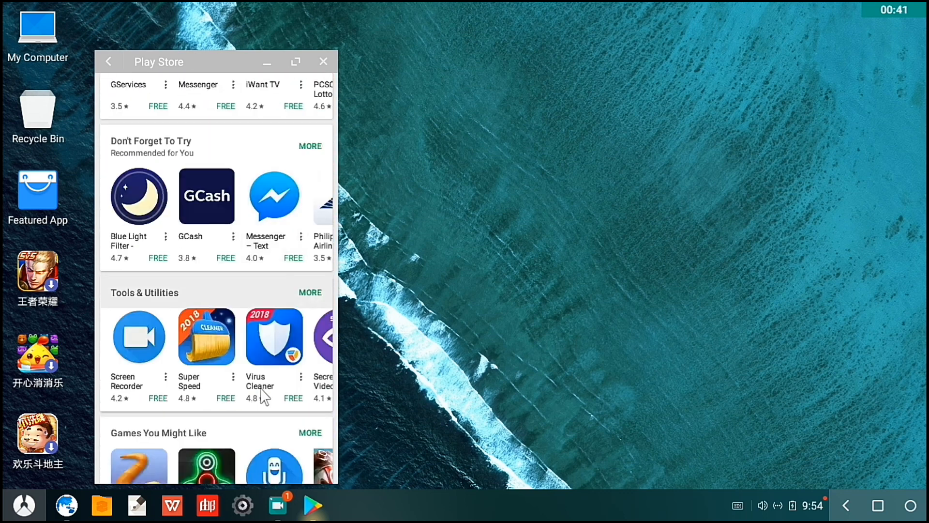
pyautogui.click(324, 61)
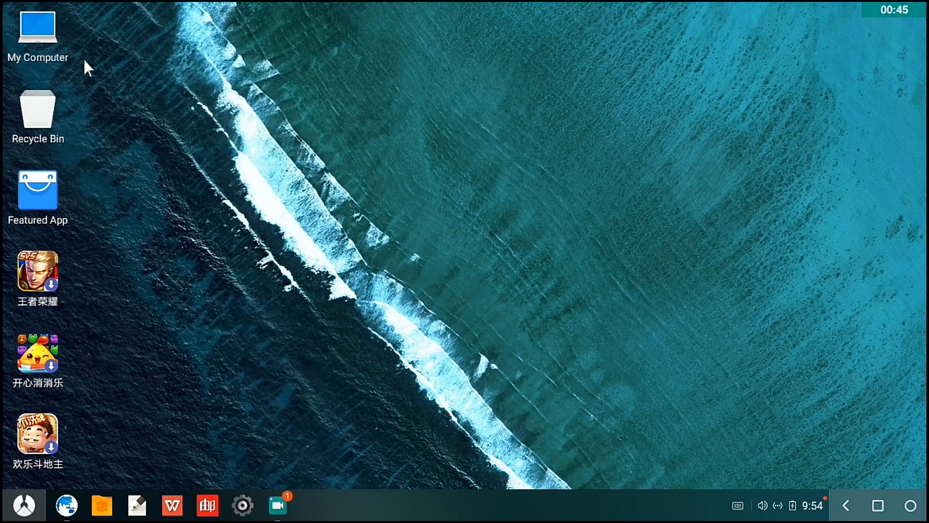
# Open My Computer to view the storage disks, then browse the Documents and Pictures folders.
pyautogui.doubleClick(37, 35)
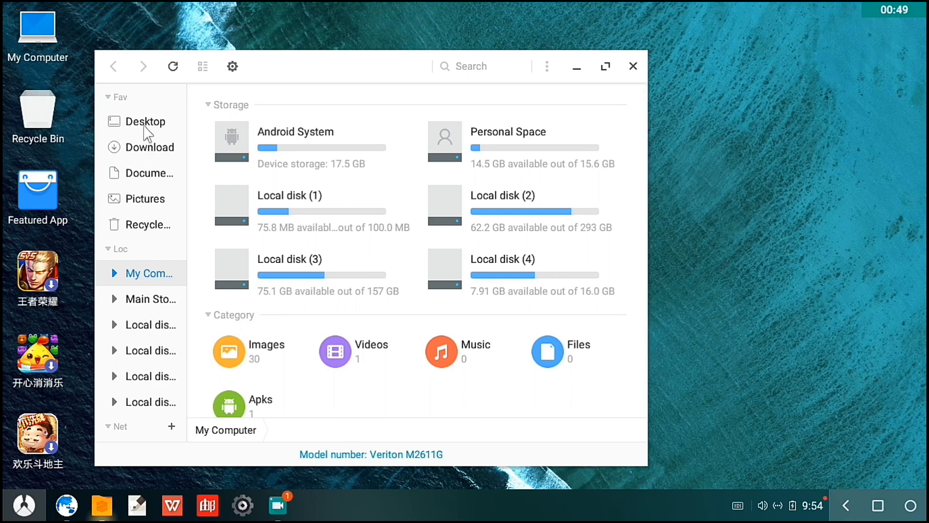
pyautogui.click(150, 172)
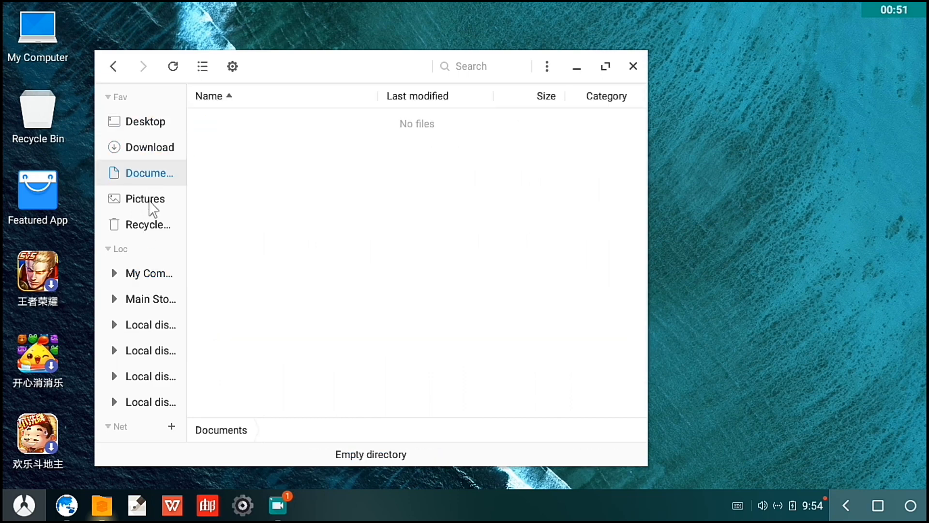
pyautogui.click(149, 224)
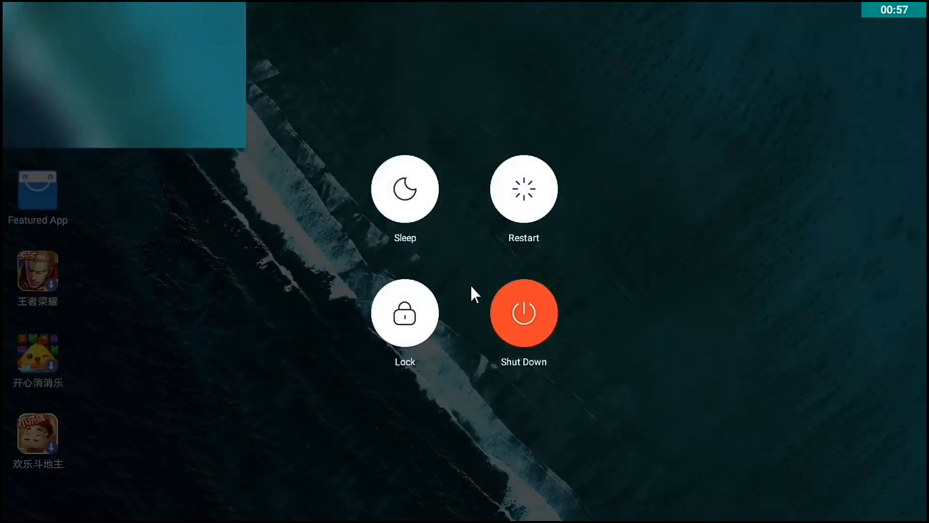
pyautogui.moveTo(447, 314)
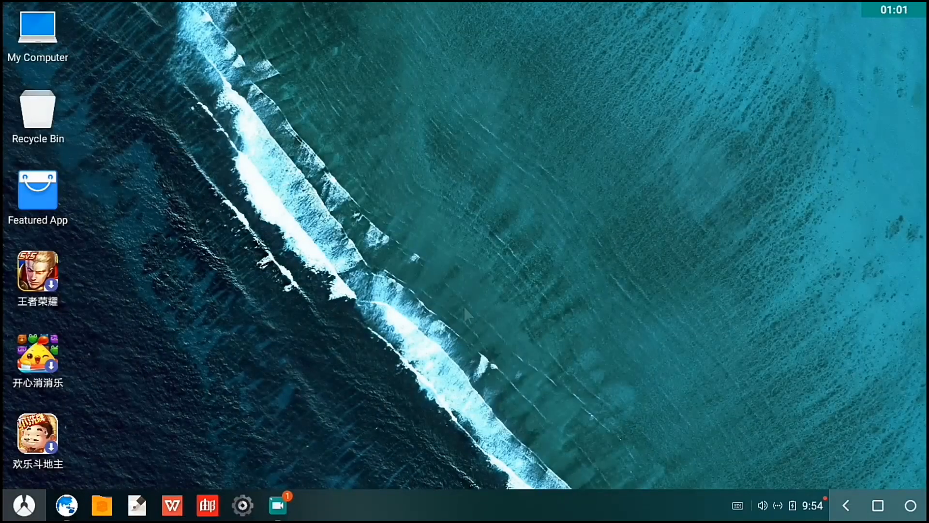
pyautogui.moveTo(813, 200)
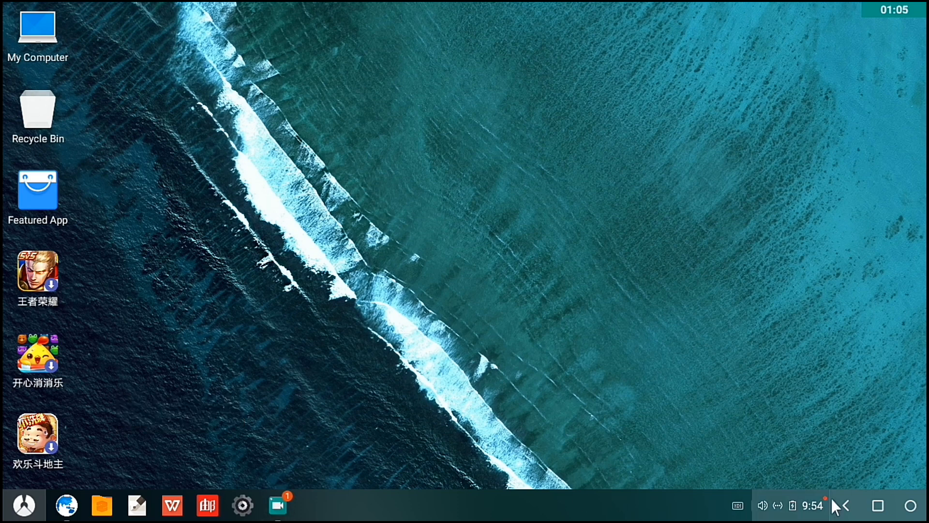
# Open the Notification Center from the taskbar clock to view quick settings.
pyautogui.click(841, 505)
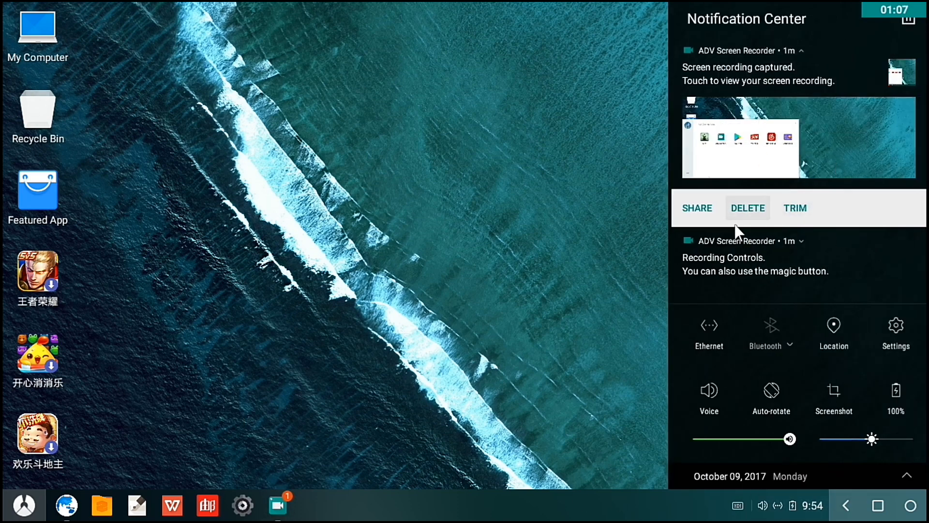
pyautogui.moveTo(622, 232)
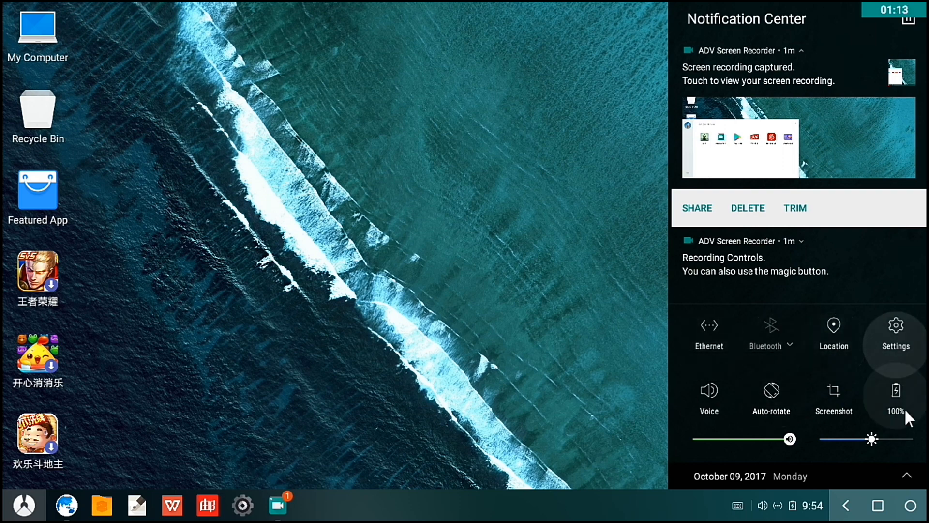
pyautogui.moveTo(584, 332)
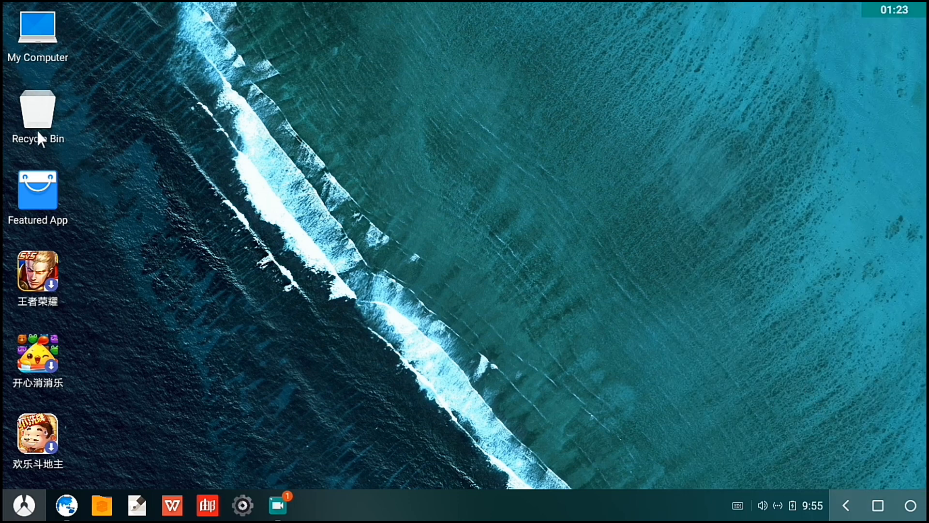
# Check the empty Recycle Bin, then delete the three game shortcuts including 王者荣耀.
pyautogui.doubleClick(37, 110)
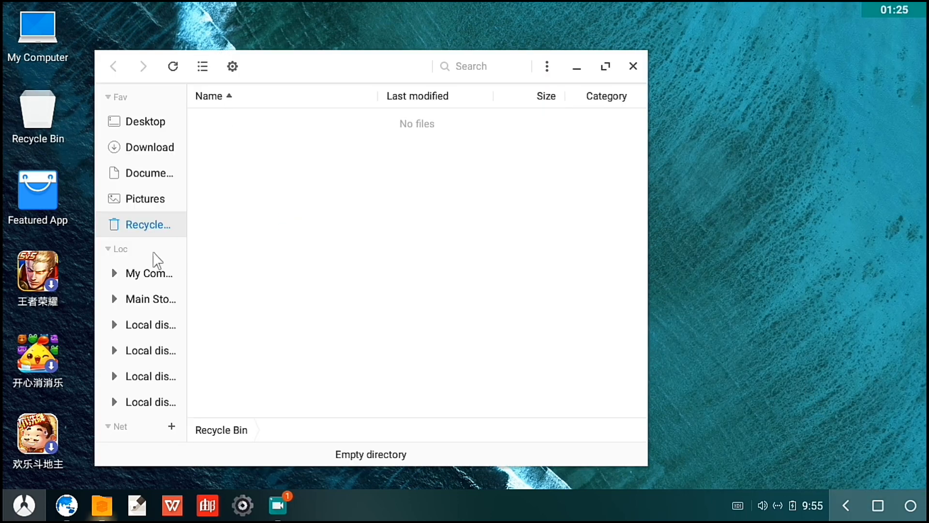
pyautogui.click(632, 65)
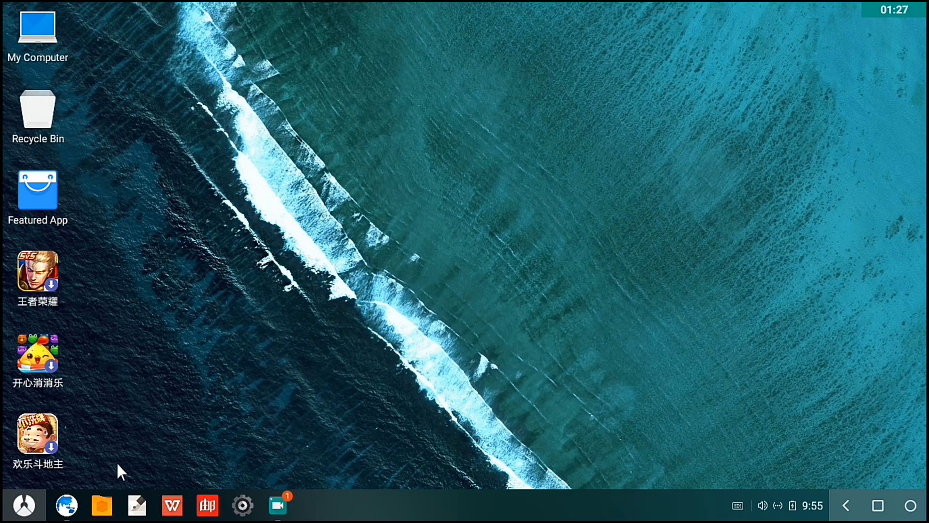
pyautogui.rightClick(37, 272)
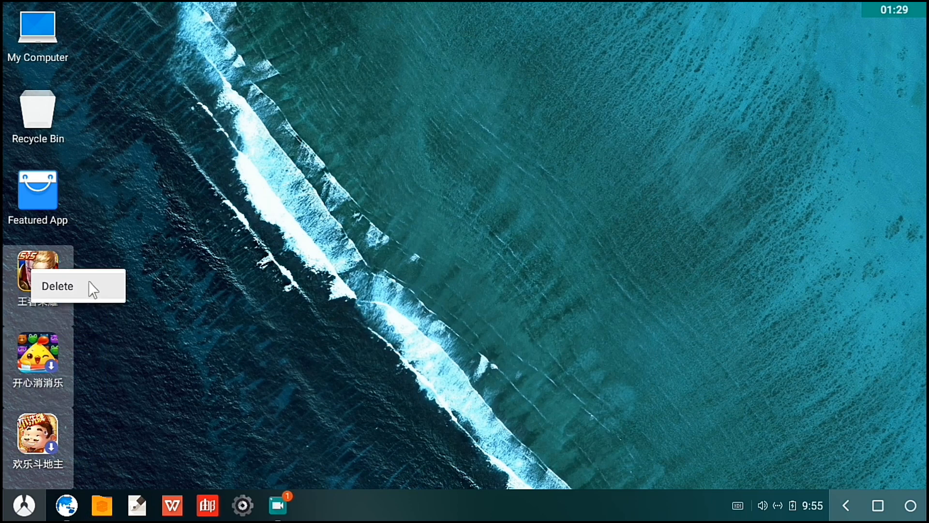
pyautogui.click(58, 286)
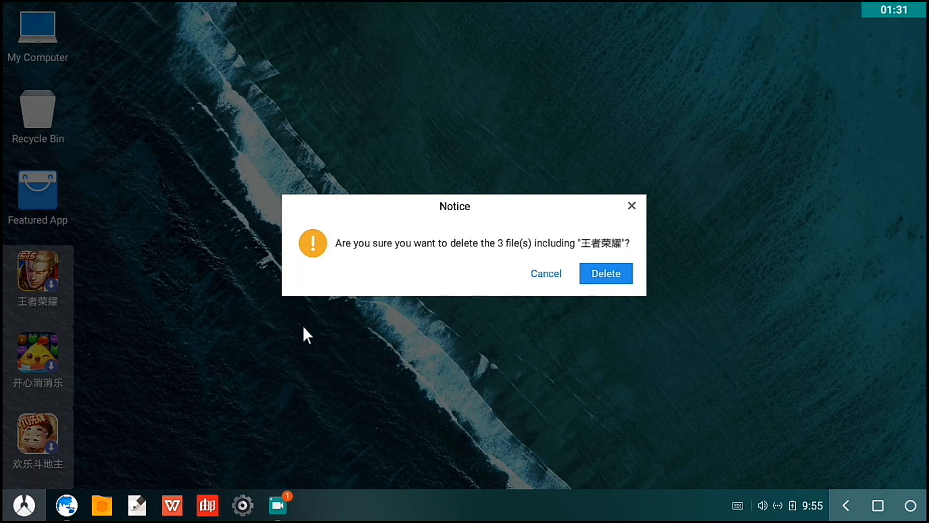
pyautogui.click(605, 273)
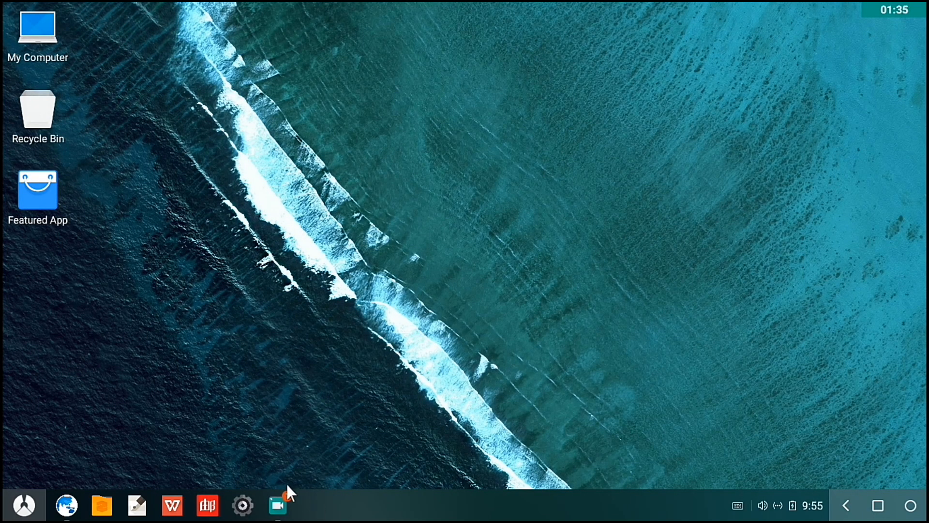
pyautogui.click(67, 505)
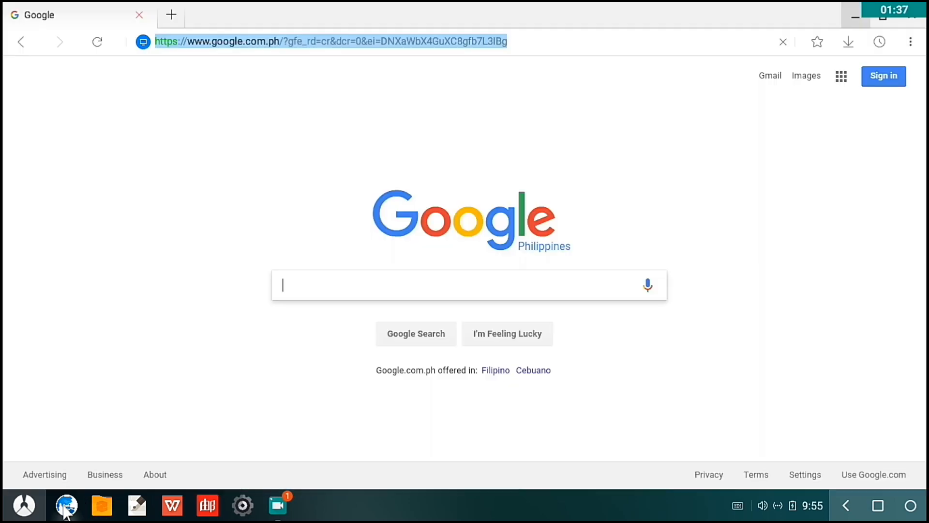
pyautogui.moveTo(817, 18)
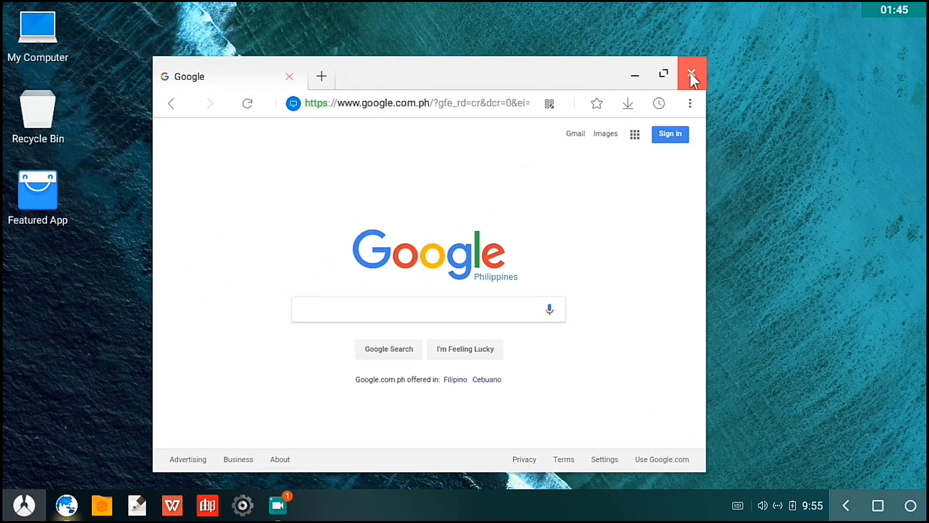
pyautogui.click(691, 76)
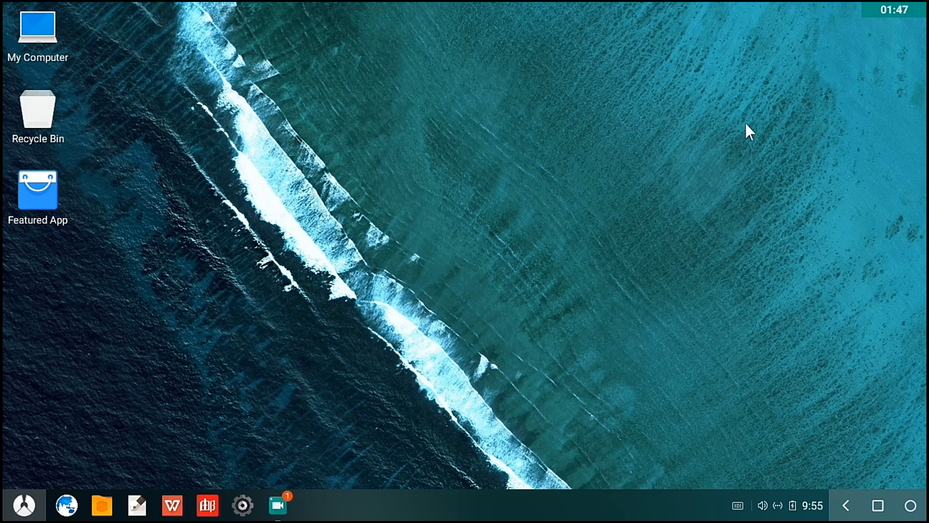